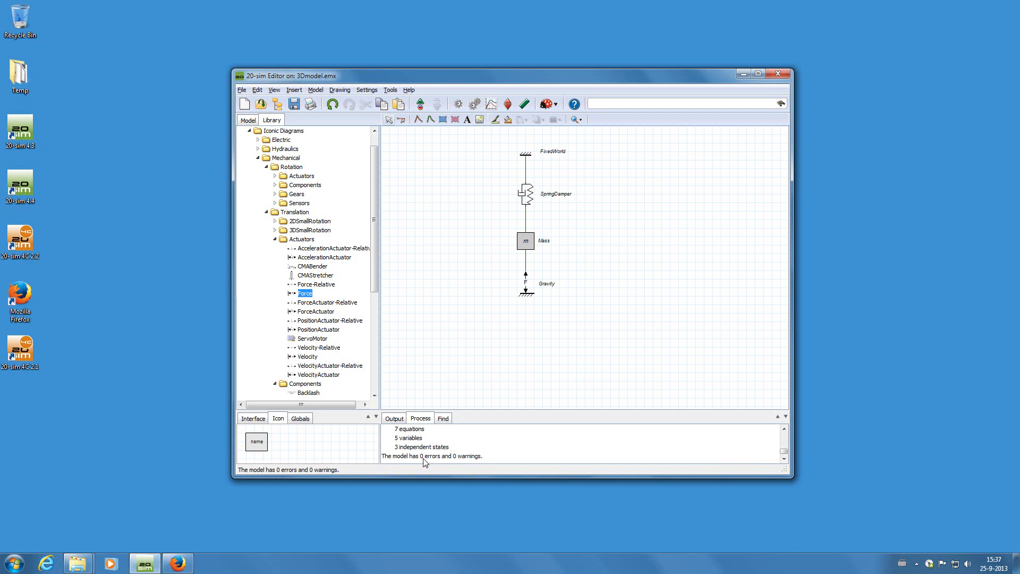
{"action": "mouse_move", "coordinate": [483, 279]}
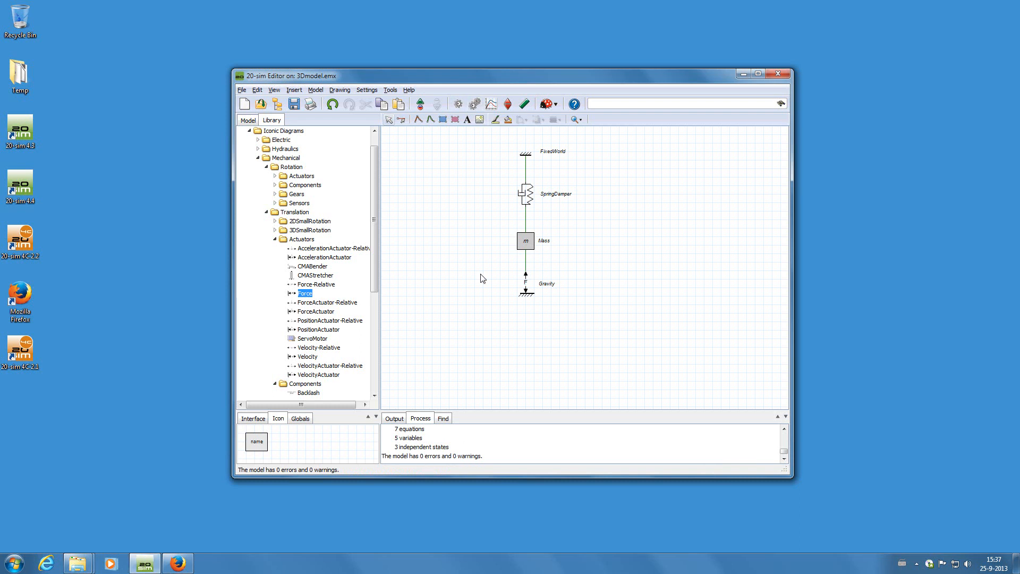
{"action": "mouse_move", "coordinate": [491, 104]}
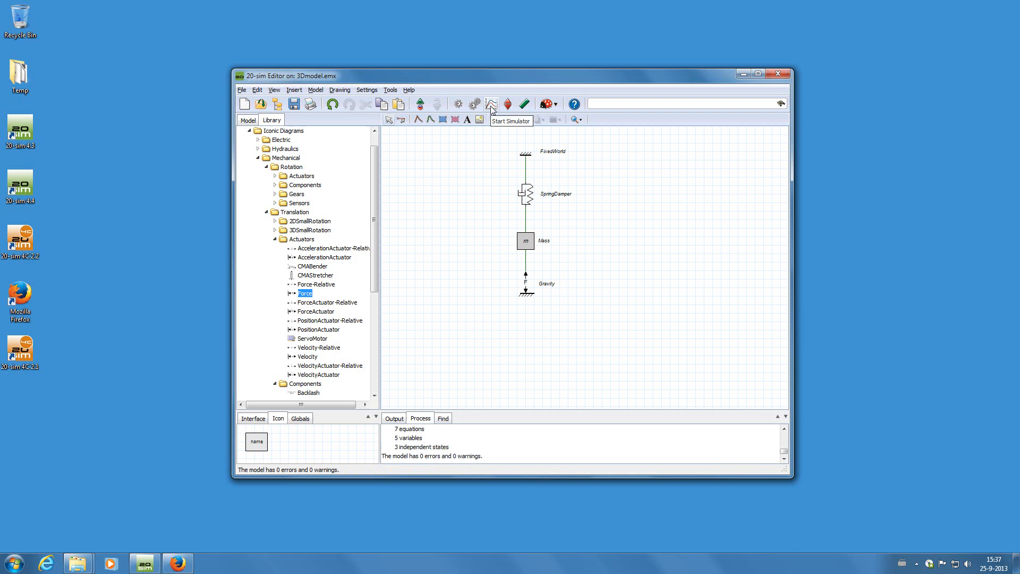
Step: Start the simulator, set the plot curve to Mass\x, and run the simulation
{"action": "left_click", "coordinate": [490, 104]}
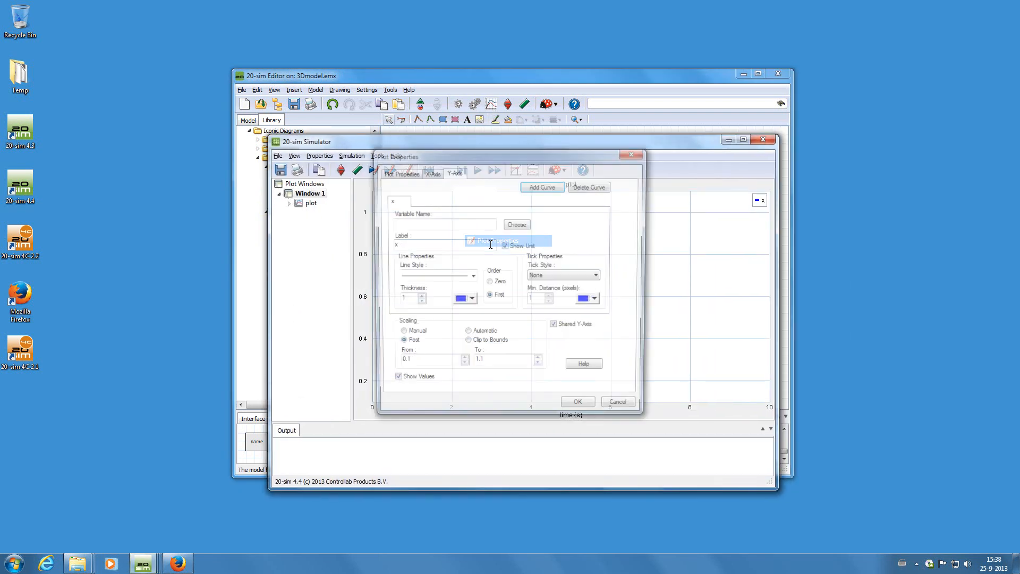
{"action": "left_click", "coordinate": [515, 223]}
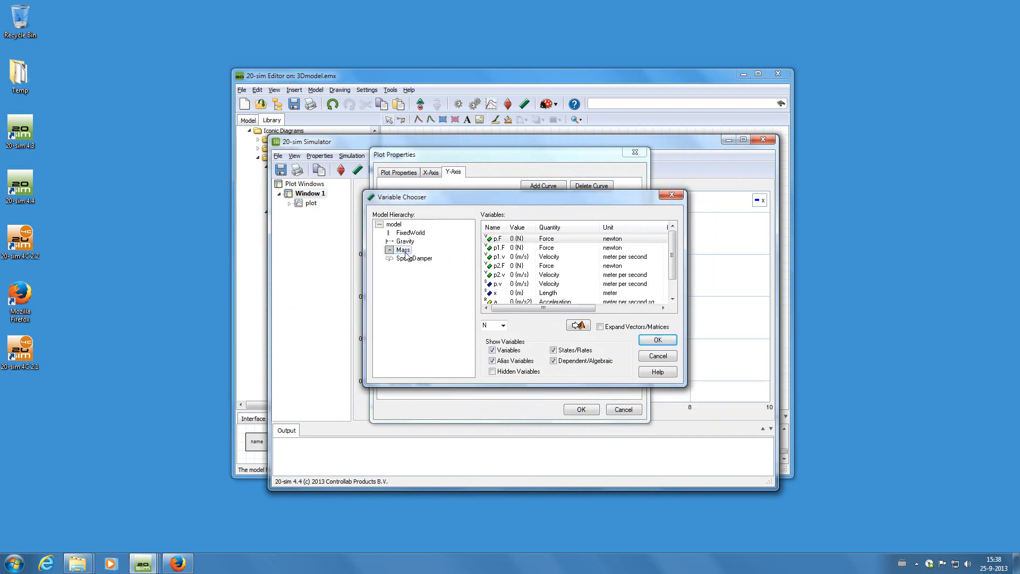
{"action": "left_click", "coordinate": [495, 292]}
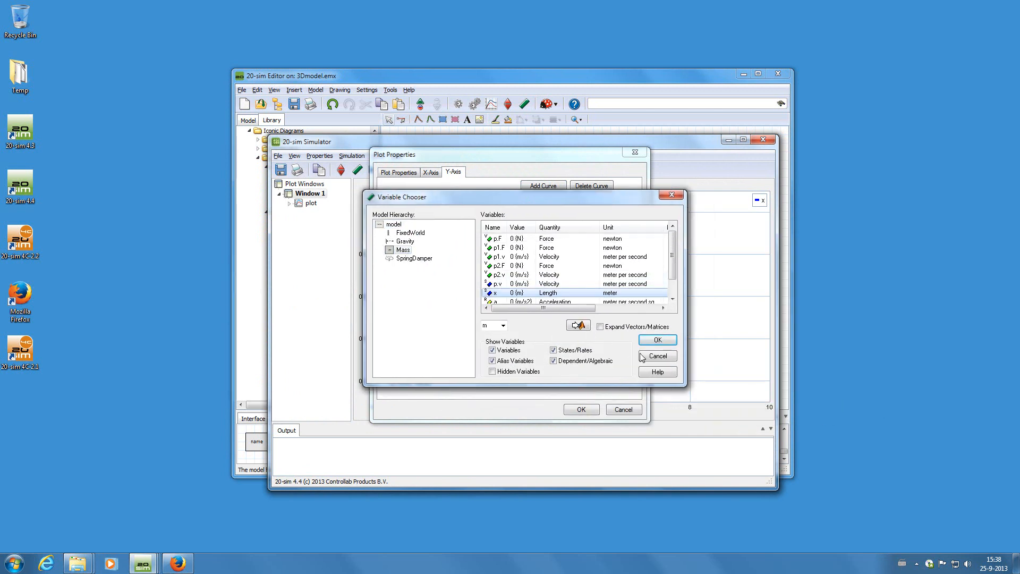
{"action": "left_click", "coordinate": [656, 339]}
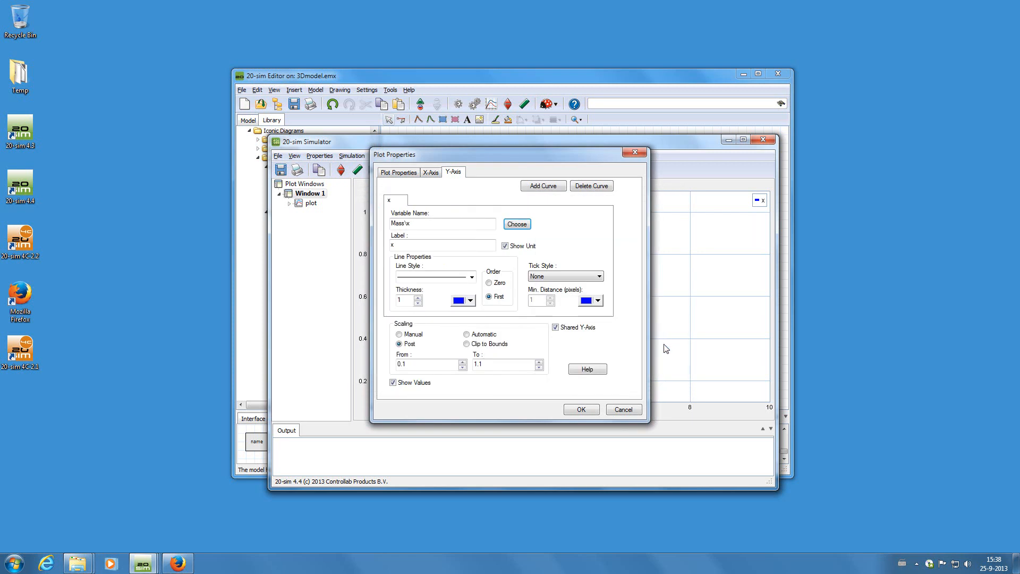
{"action": "left_click", "coordinate": [579, 409]}
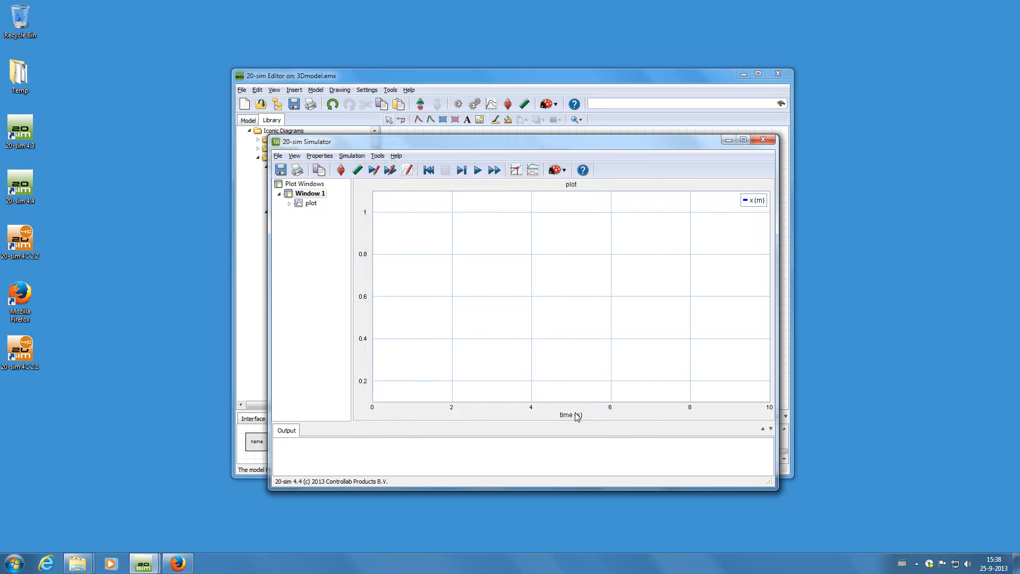
{"action": "left_click", "coordinate": [477, 170]}
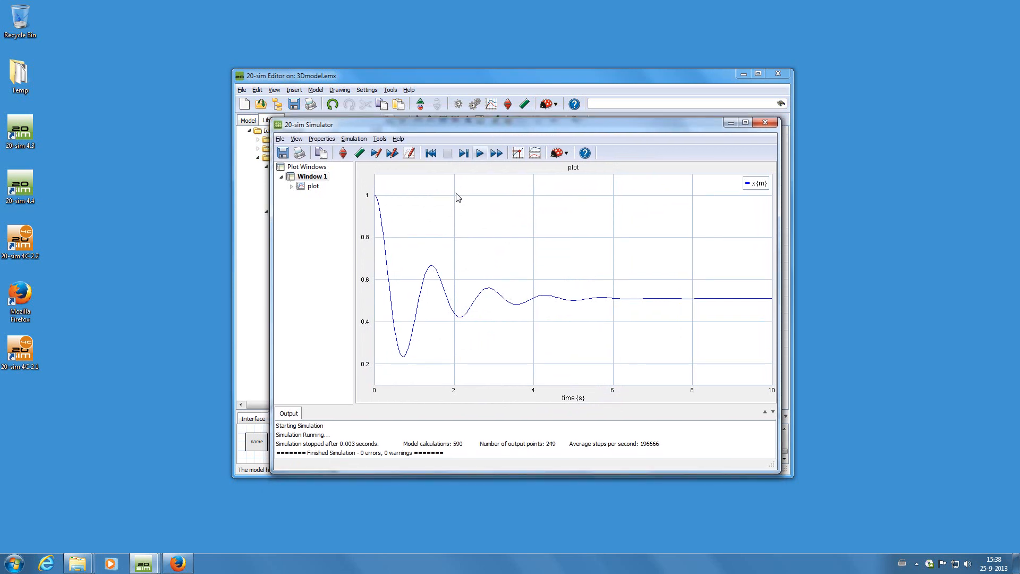
{"action": "mouse_move", "coordinate": [480, 153]}
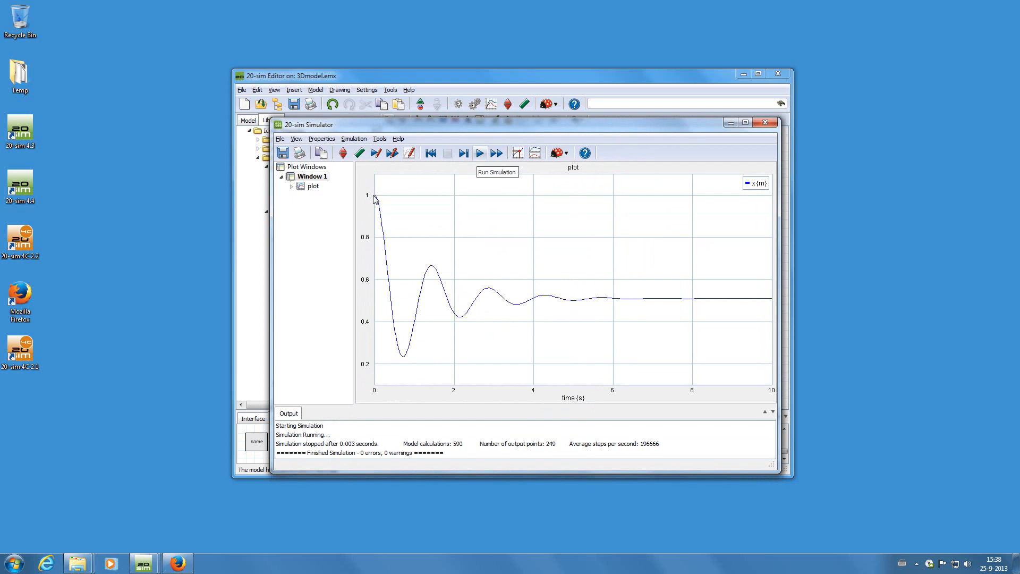
{"action": "mouse_move", "coordinate": [733, 302]}
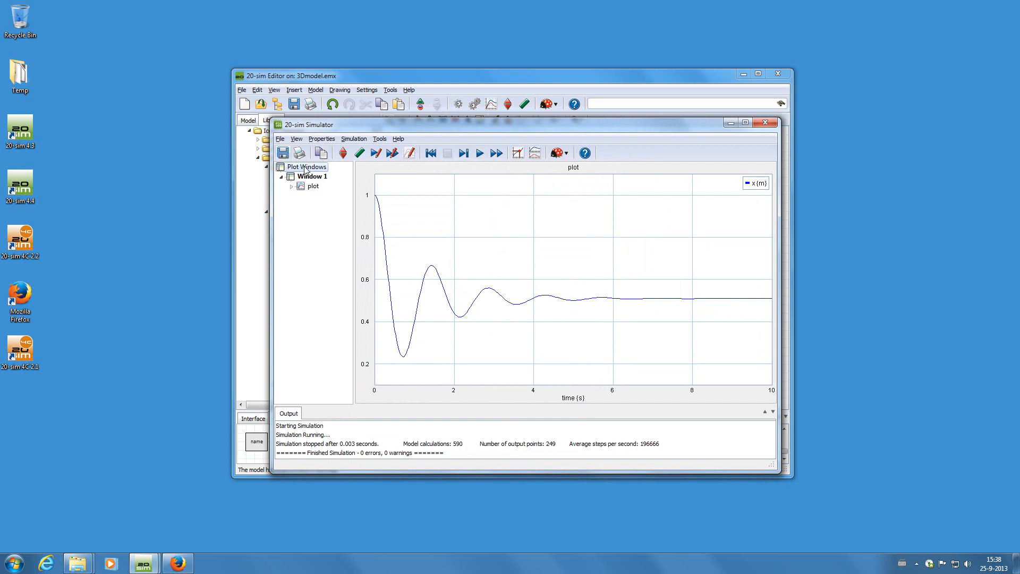
Step: Add a New 3D Animation Window under Plot Windows and open its 3D properties
{"action": "right_click", "coordinate": [306, 166]}
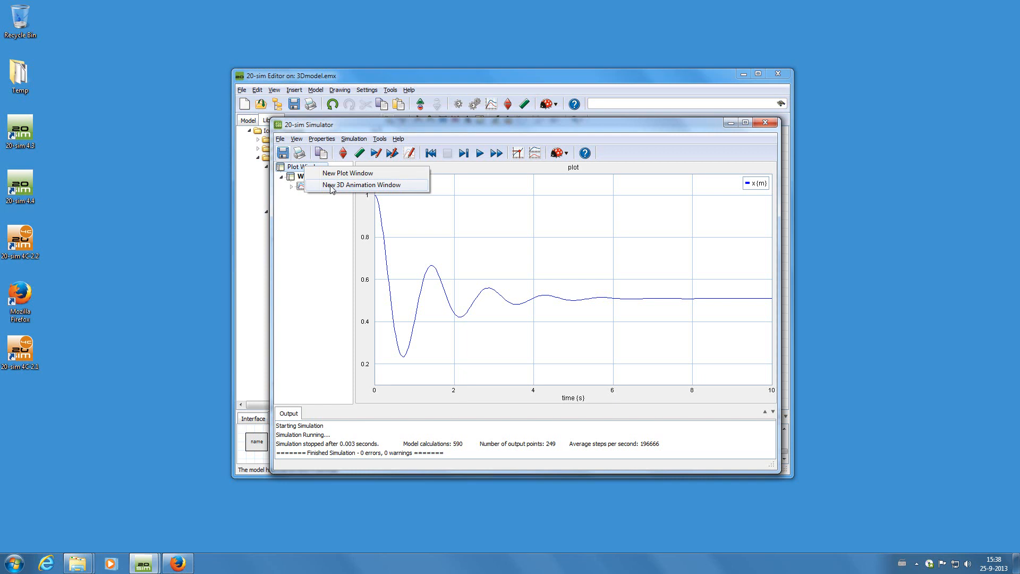
{"action": "left_click", "coordinate": [363, 185]}
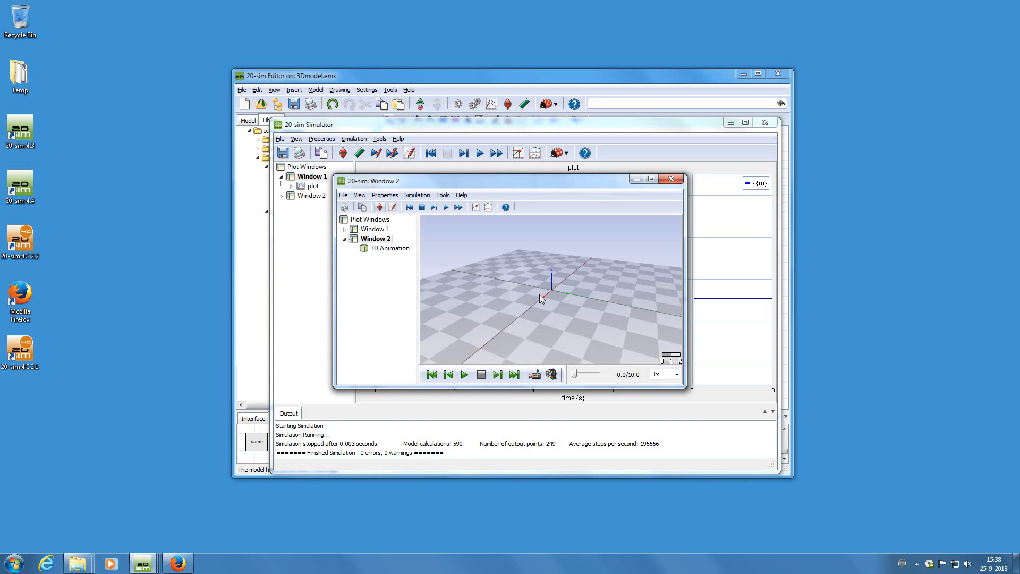
{"action": "mouse_move", "coordinate": [408, 247]}
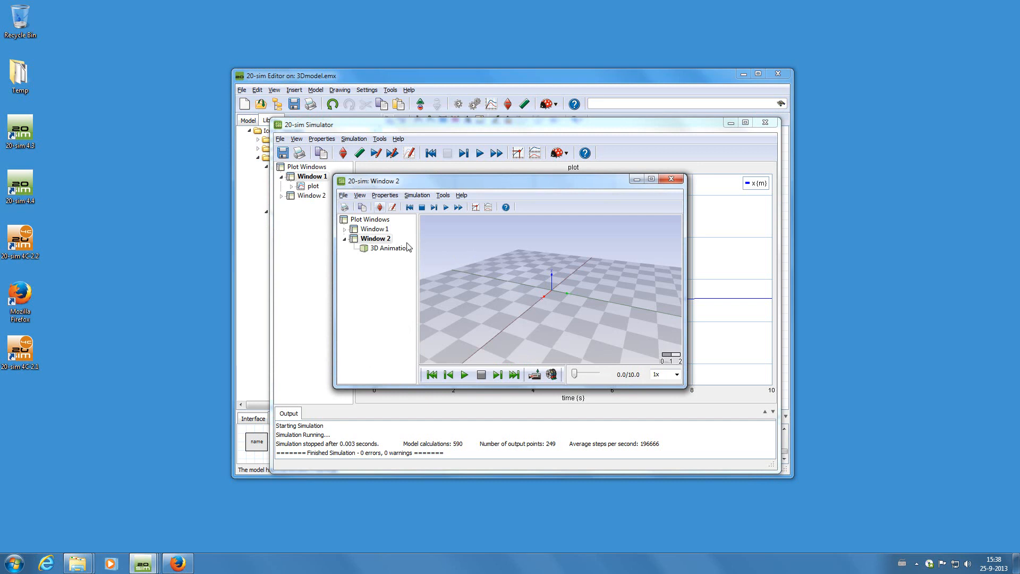
{"action": "left_click", "coordinate": [389, 248]}
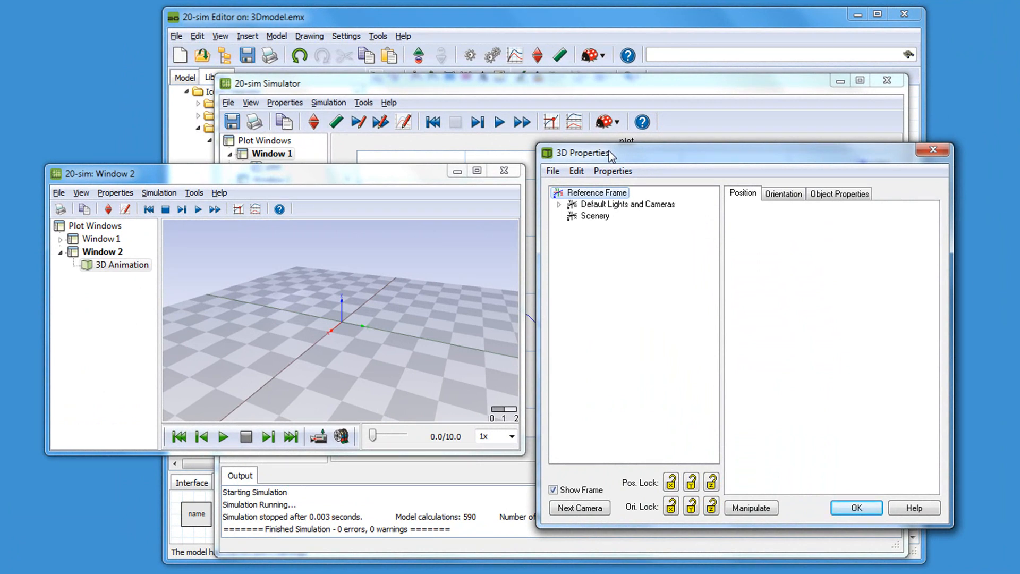
Step: Insert a cube block with scaling 0.1 and a dark red static colour
{"action": "right_click", "coordinate": [593, 192]}
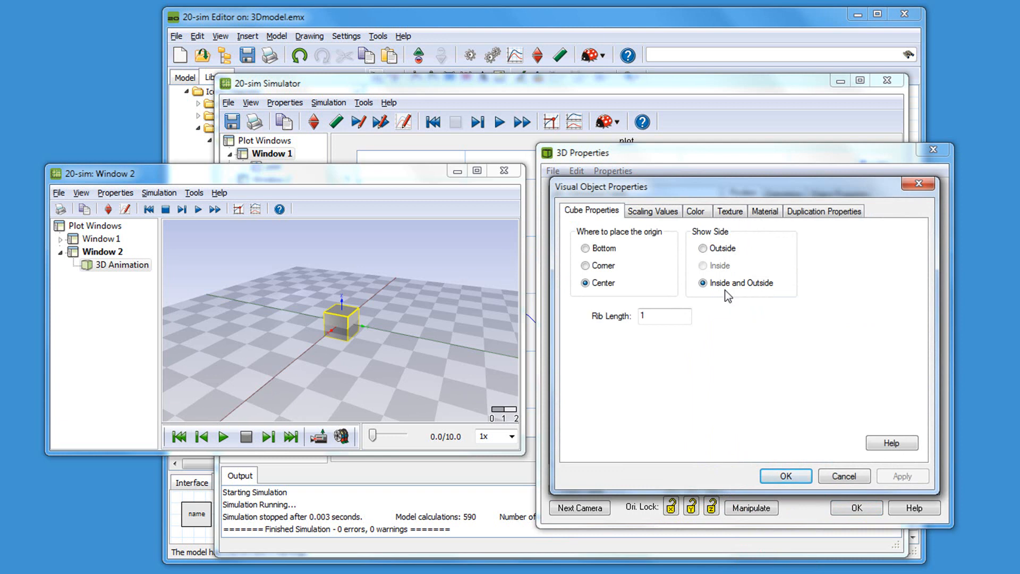
{"action": "left_click", "coordinate": [652, 210]}
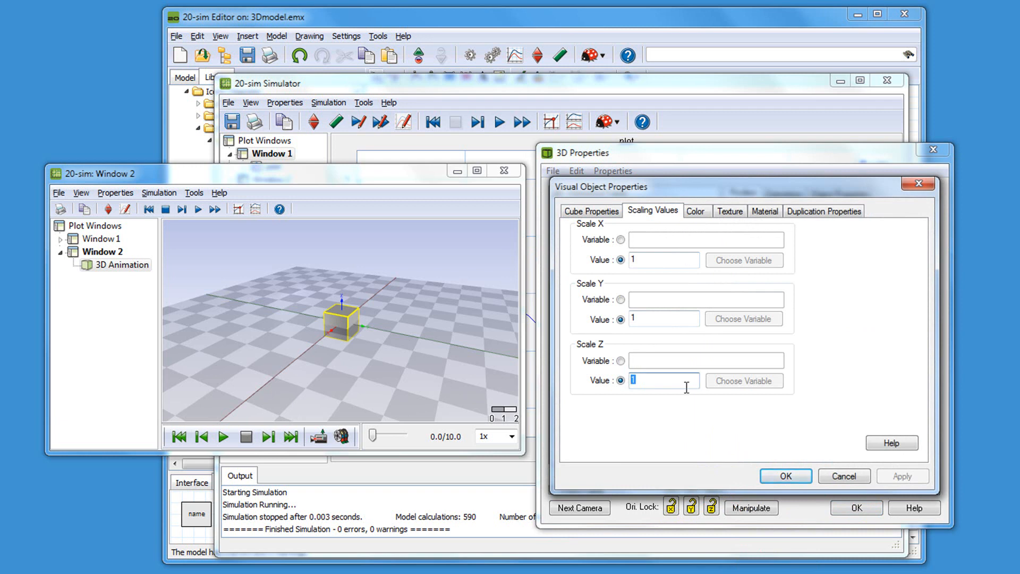
{"action": "type", "text": "0.1"}
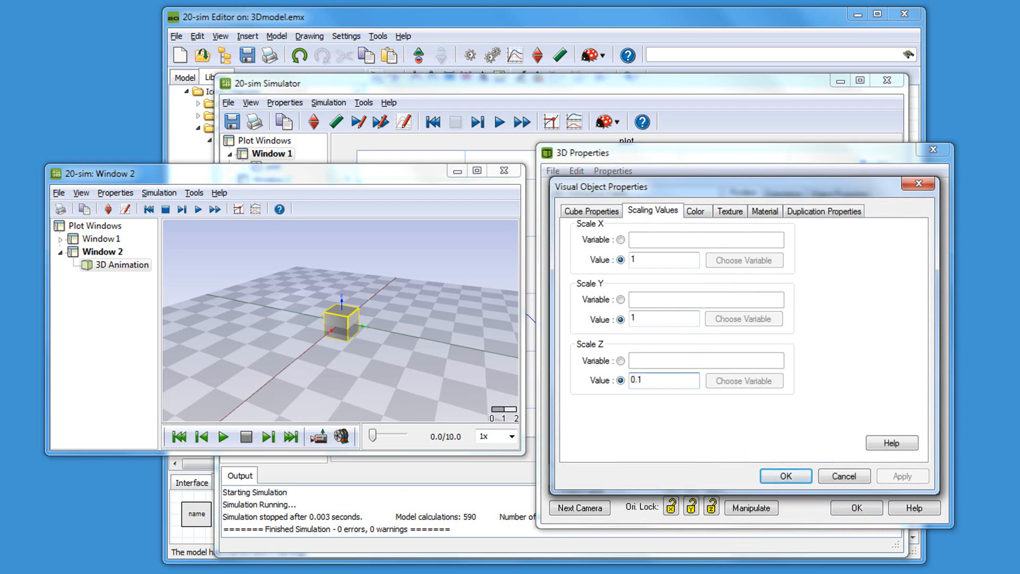
{"action": "left_click", "coordinate": [695, 211]}
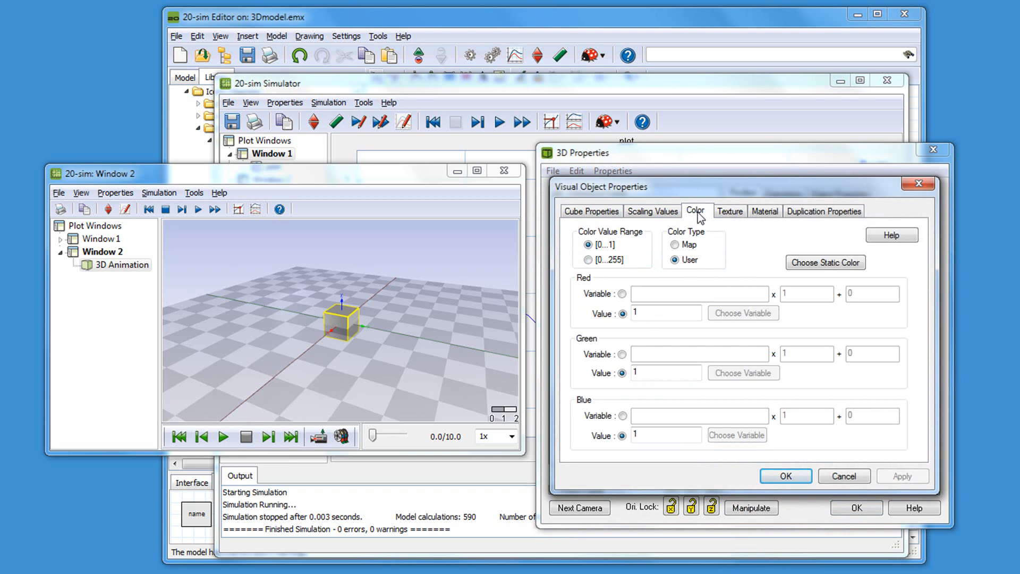
{"action": "left_click", "coordinate": [824, 262]}
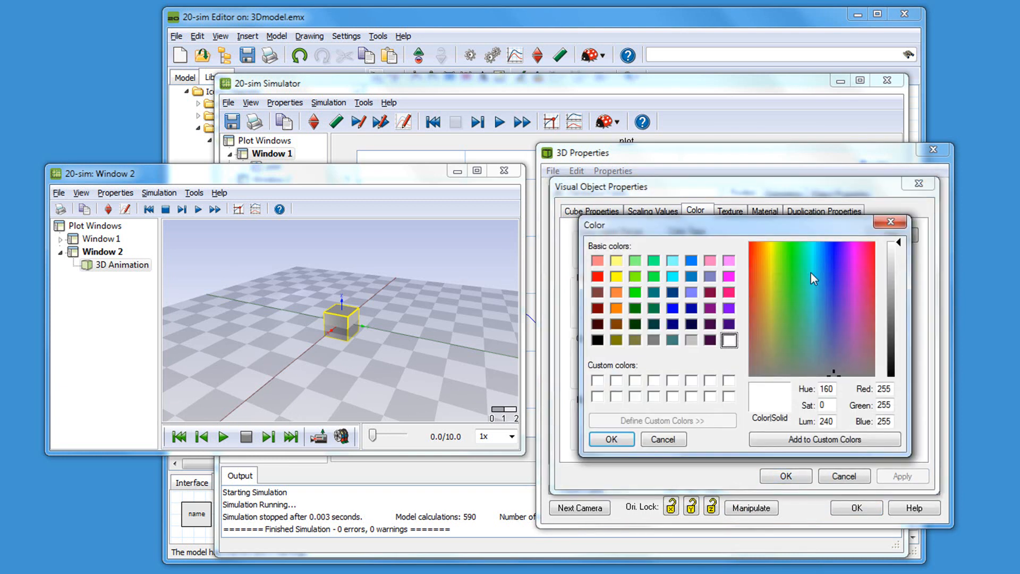
{"action": "left_click", "coordinate": [595, 308]}
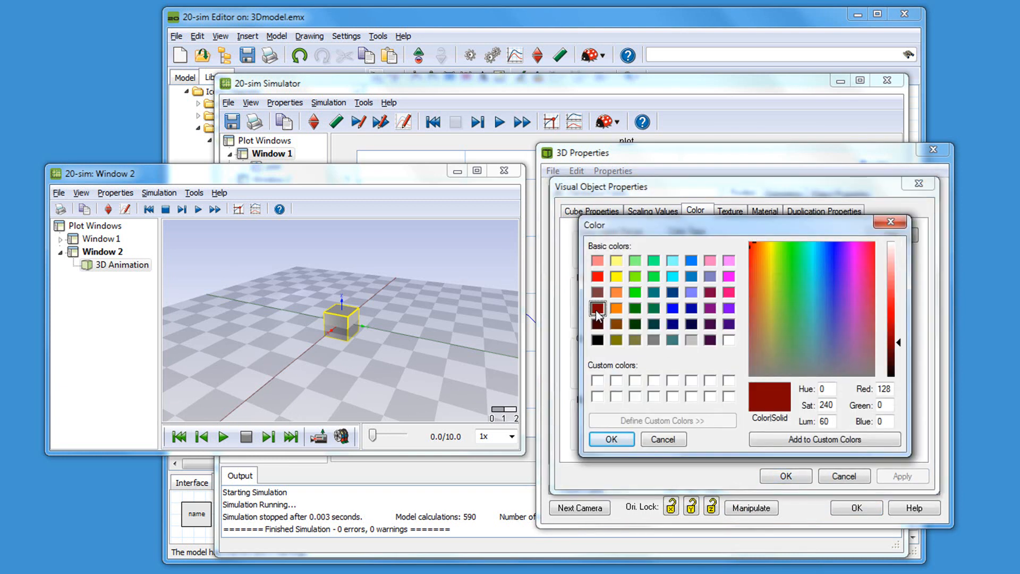
{"action": "left_click", "coordinate": [610, 438]}
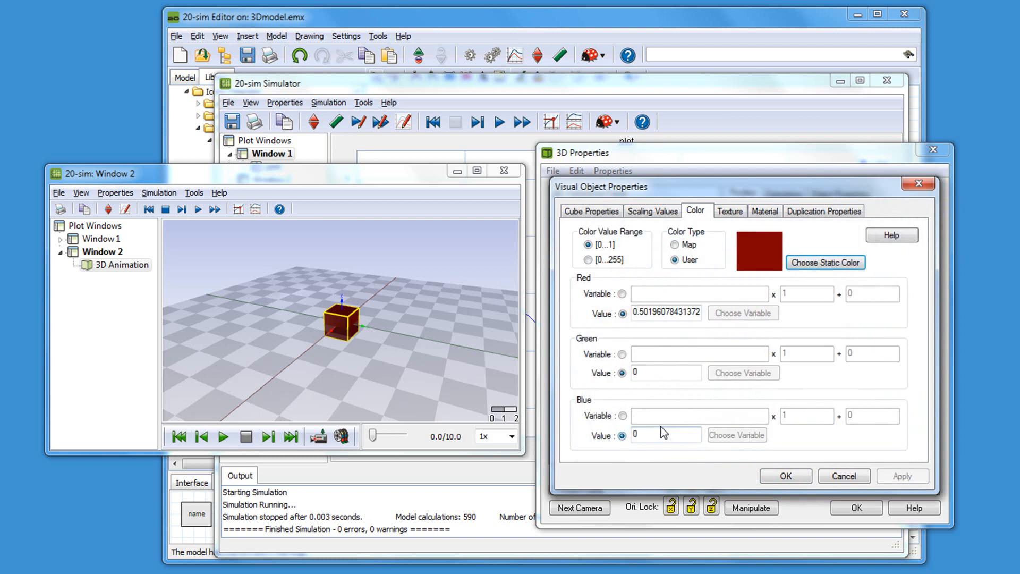
Step: Set the block's Z-position to 2 above the floor
{"action": "left_click", "coordinate": [652, 211]}
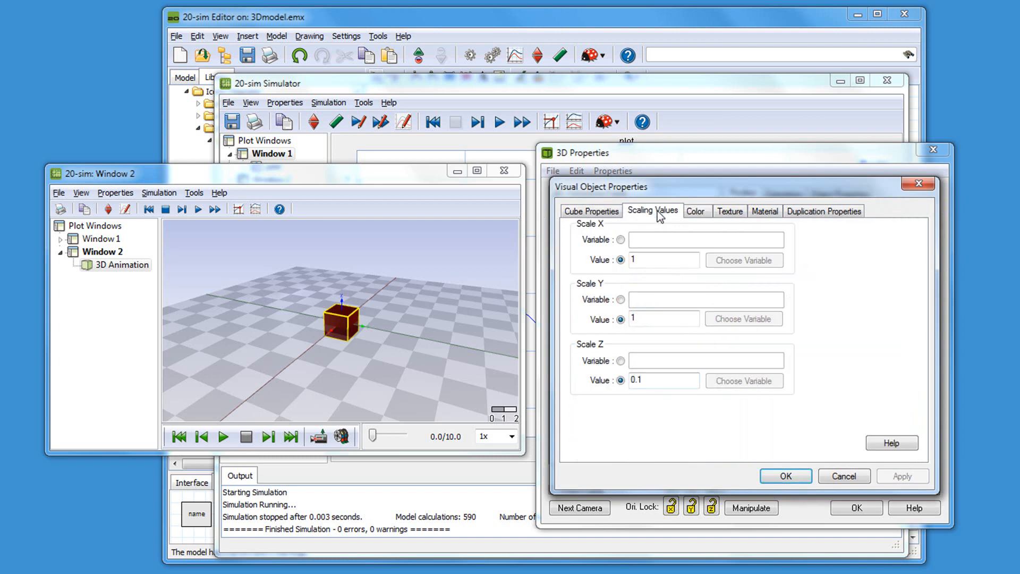
{"action": "left_click", "coordinate": [591, 210]}
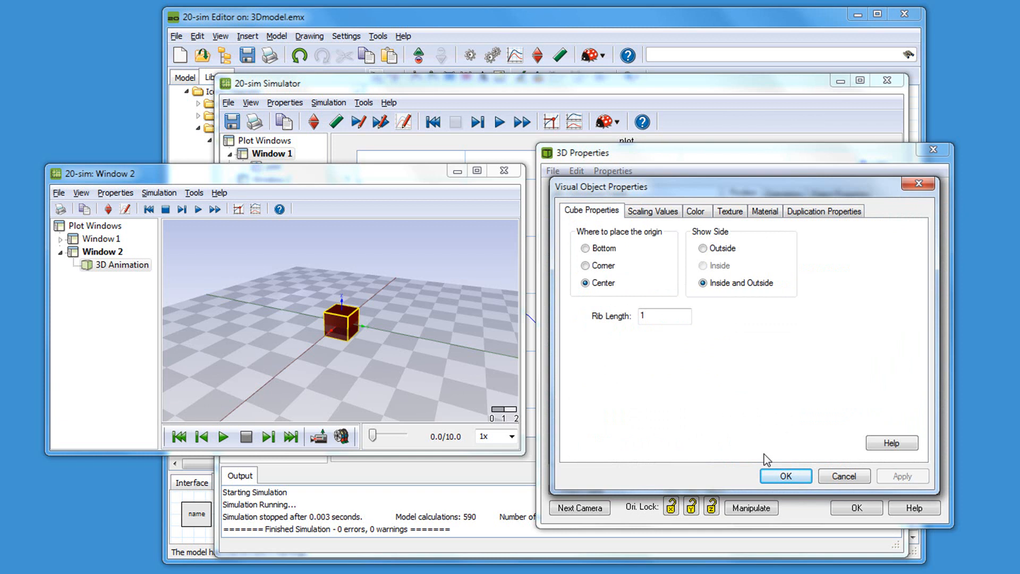
{"action": "left_click", "coordinate": [784, 475]}
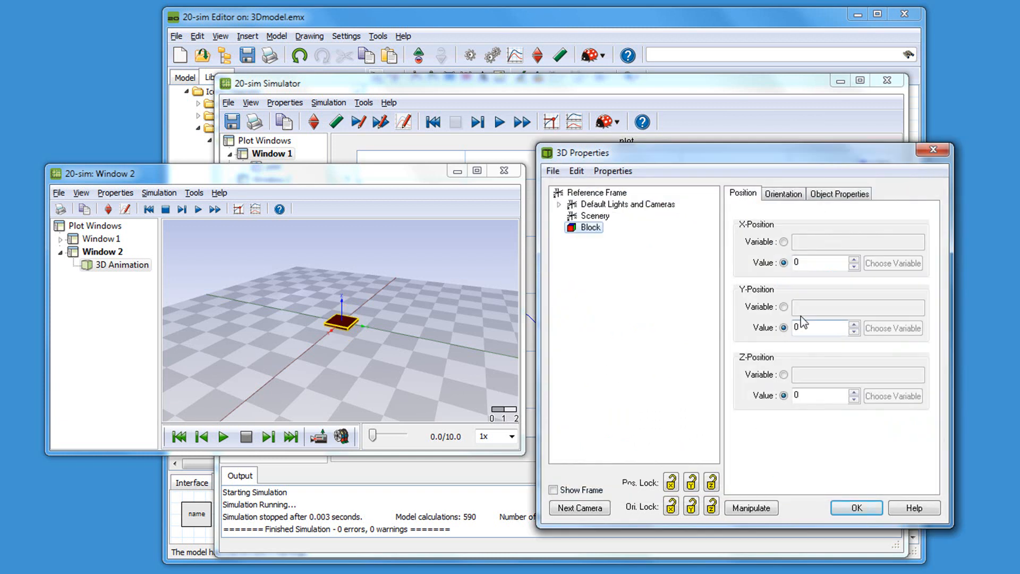
{"action": "left_click", "coordinate": [821, 395]}
{"action": "type", "text": "2"}
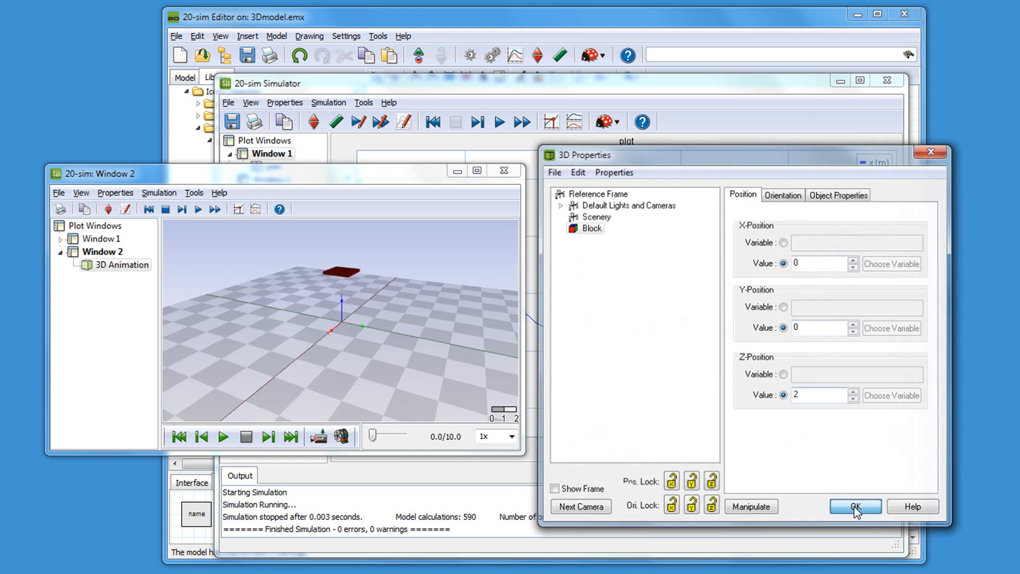
{"action": "left_click", "coordinate": [854, 506]}
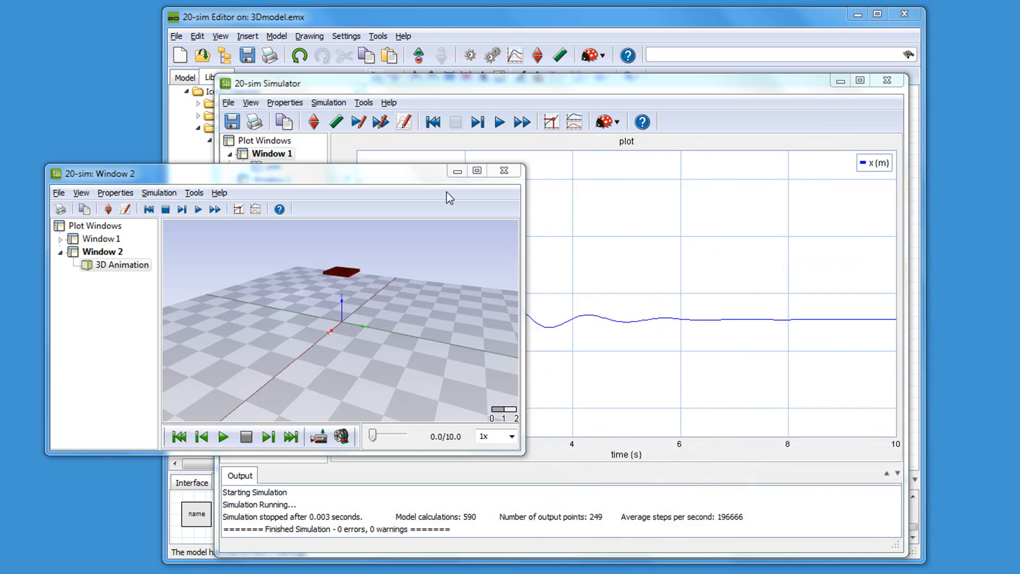
{"action": "mouse_move", "coordinate": [121, 272]}
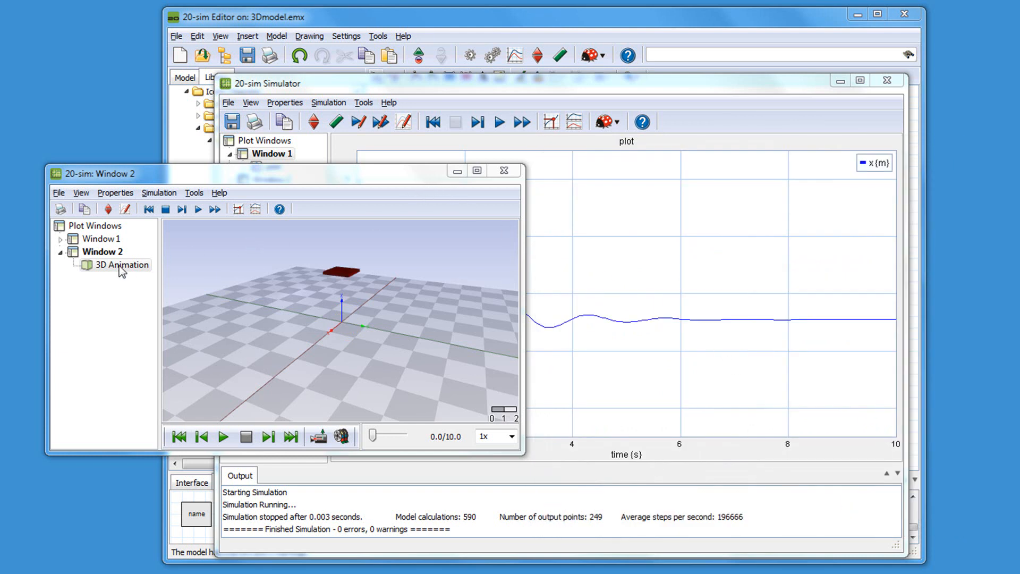
{"action": "mouse_move", "coordinate": [102, 231]}
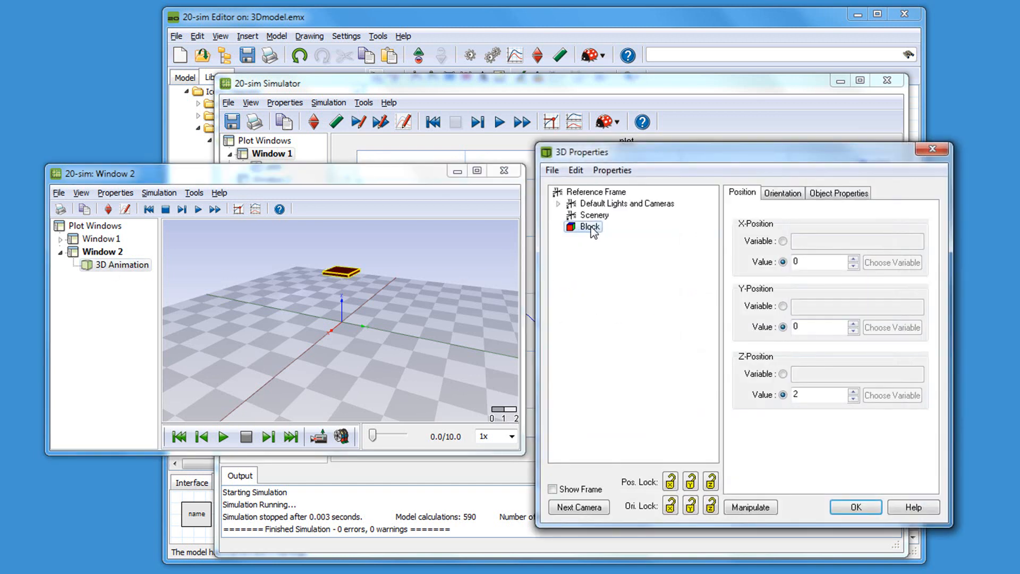
Step: Insert a sphere into the reference frame and scale it to 0.5
{"action": "right_click", "coordinate": [591, 191]}
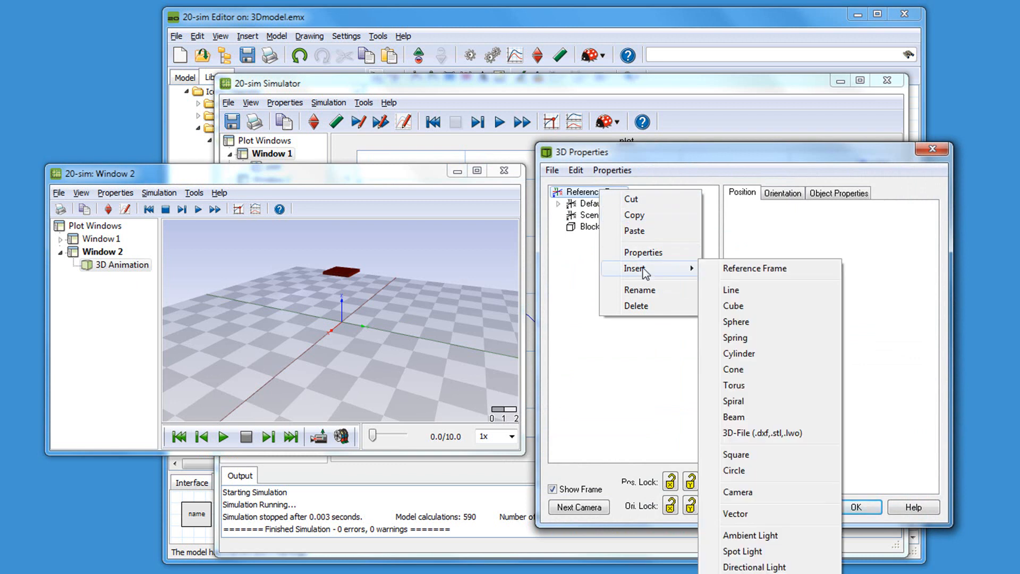
{"action": "mouse_move", "coordinate": [745, 322]}
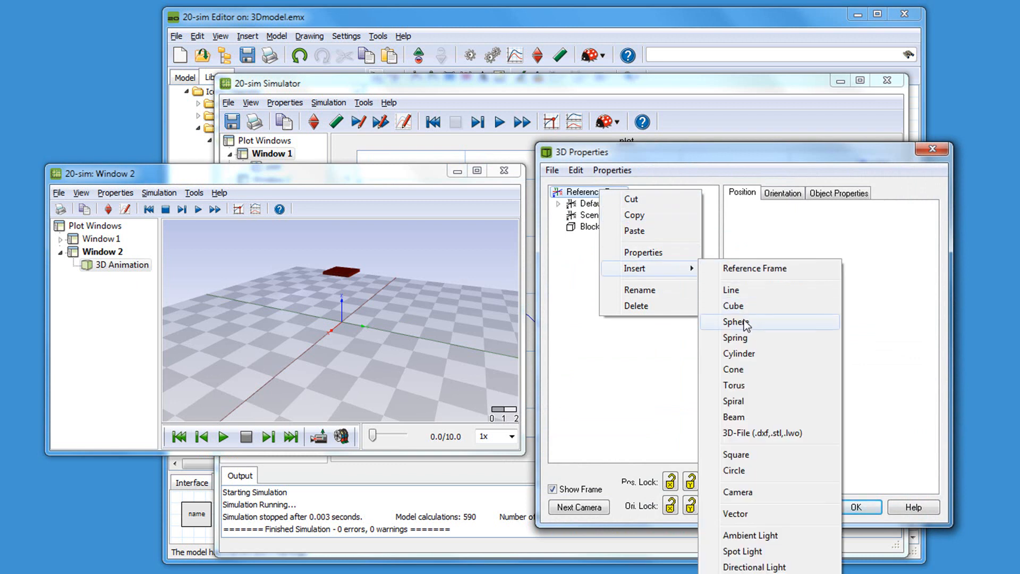
{"action": "left_click", "coordinate": [736, 321]}
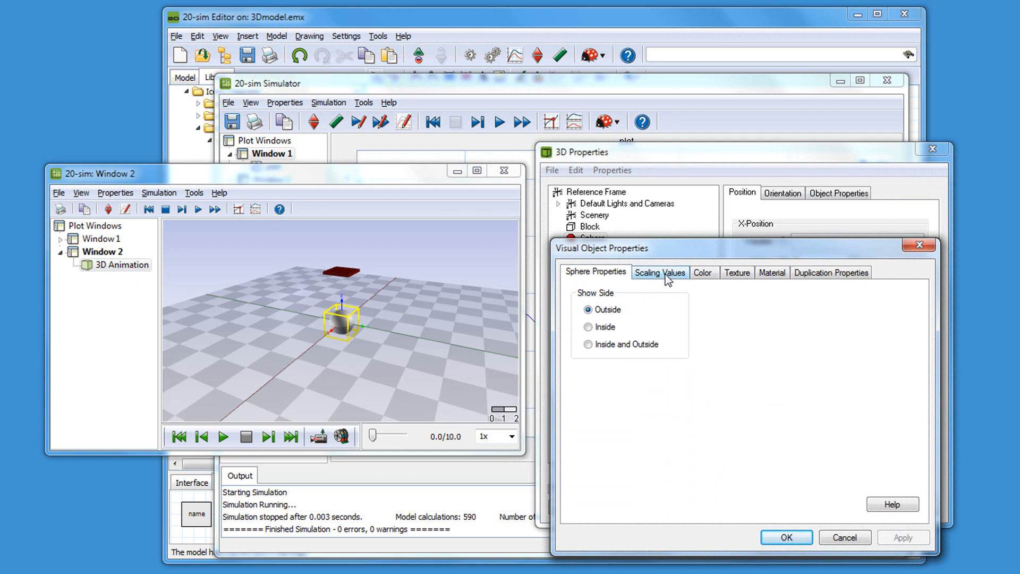
{"action": "left_click", "coordinate": [659, 272]}
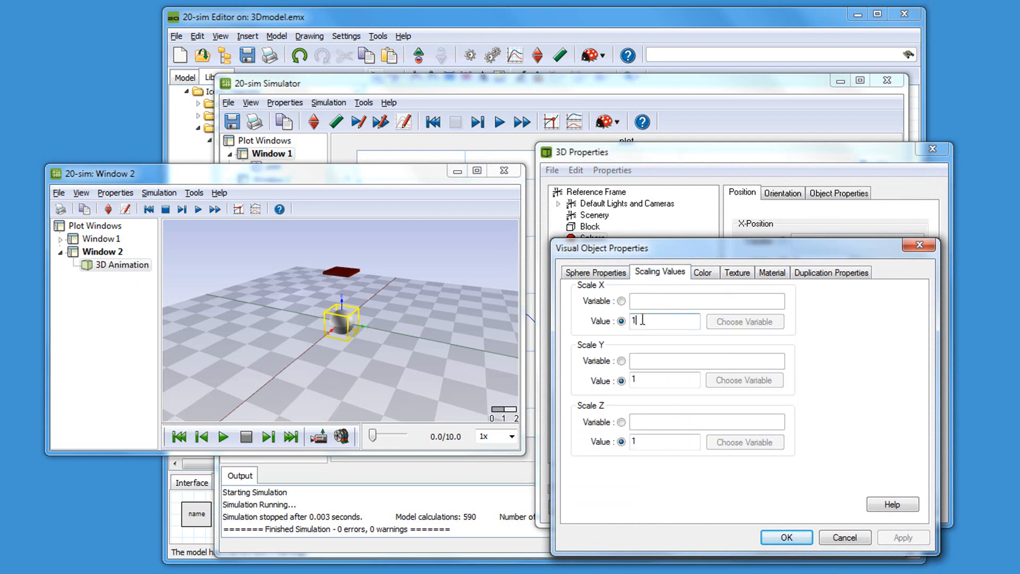
{"action": "type", "text": "0.5"}
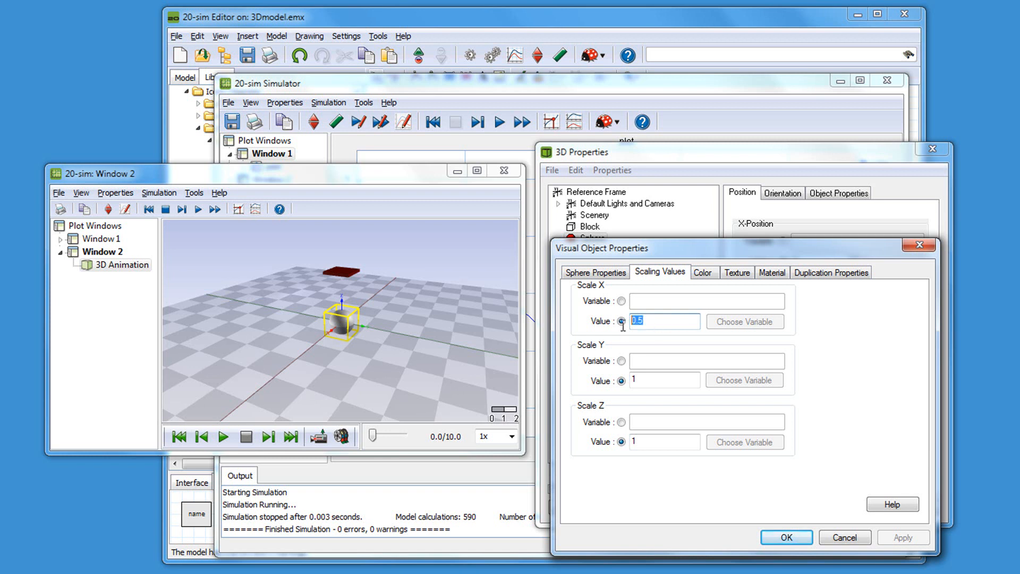
{"action": "left_click", "coordinate": [662, 379]}
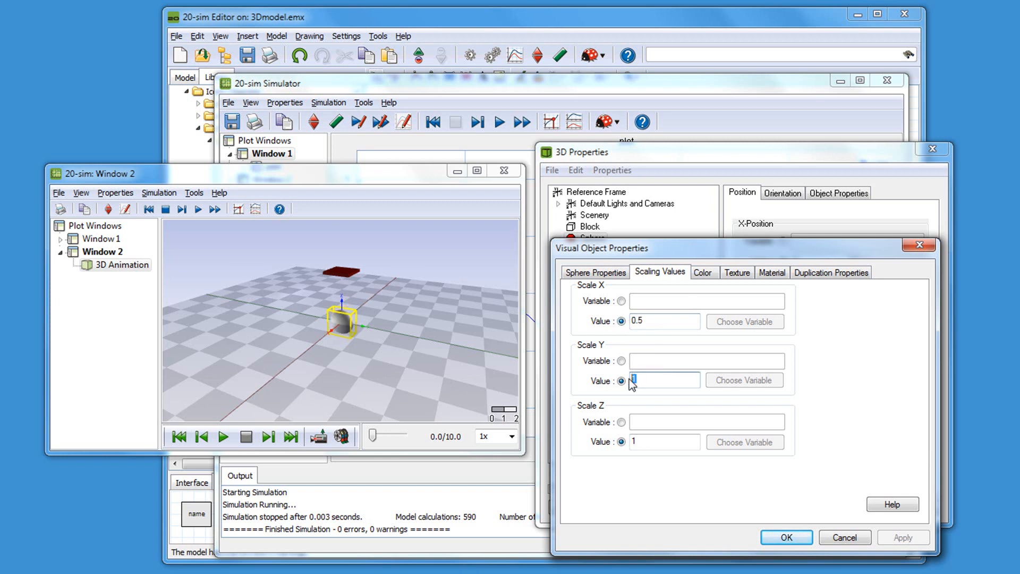
{"action": "type", "text": "0.5"}
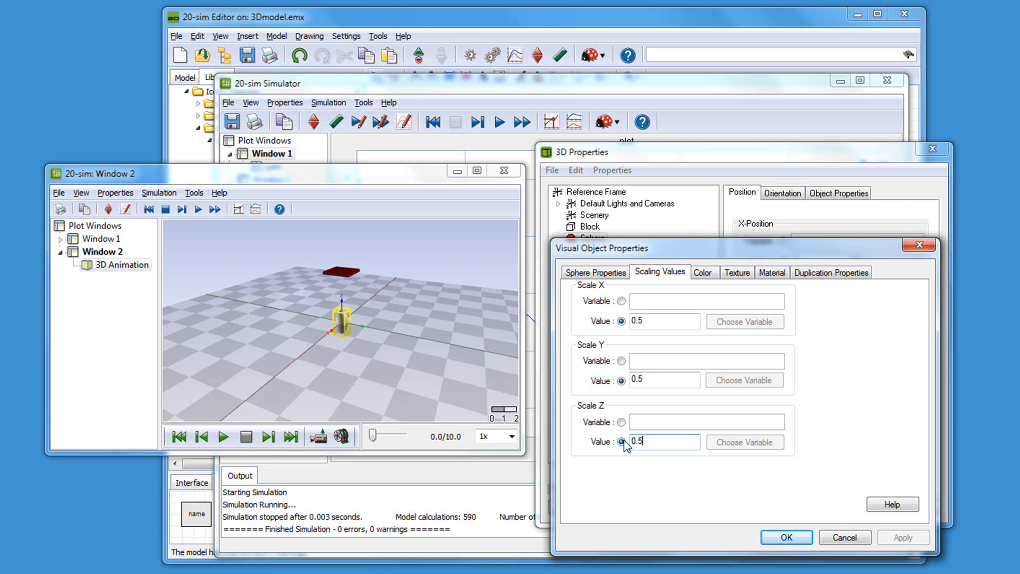
{"action": "mouse_move", "coordinate": [716, 283]}
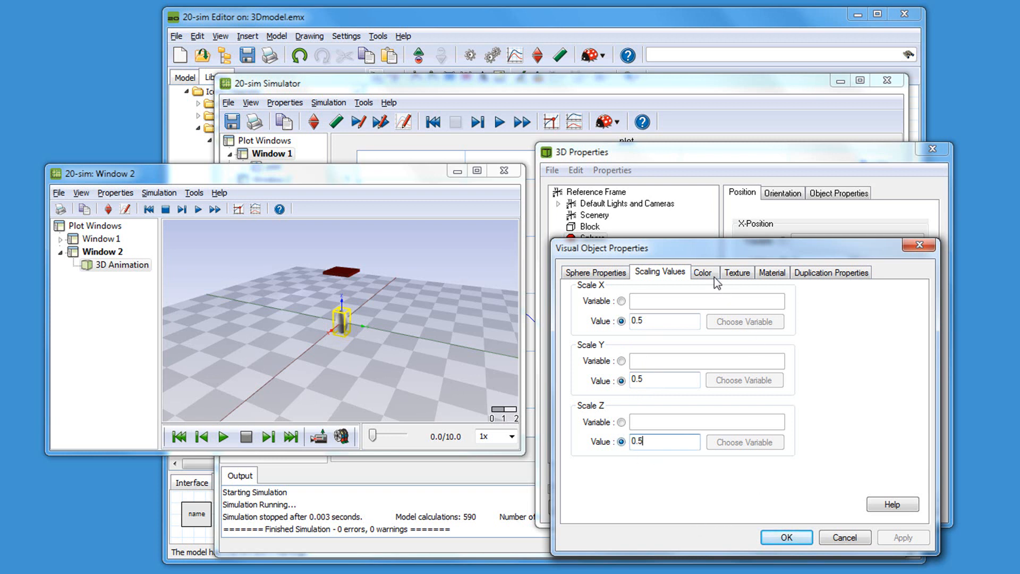
Step: Give the sphere a green static colour and apply its settings
{"action": "left_click", "coordinate": [702, 272]}
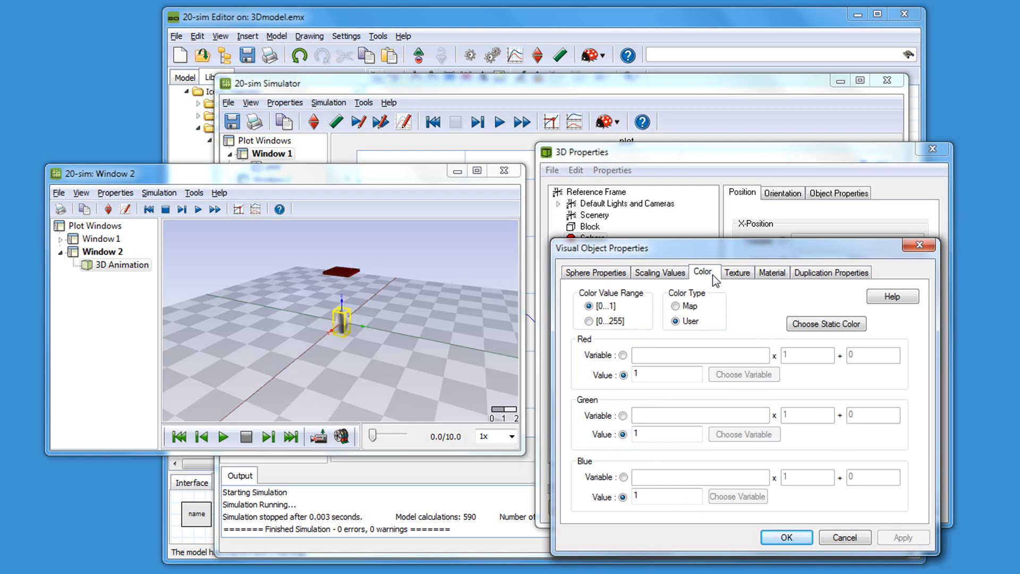
{"action": "mouse_move", "coordinate": [825, 324]}
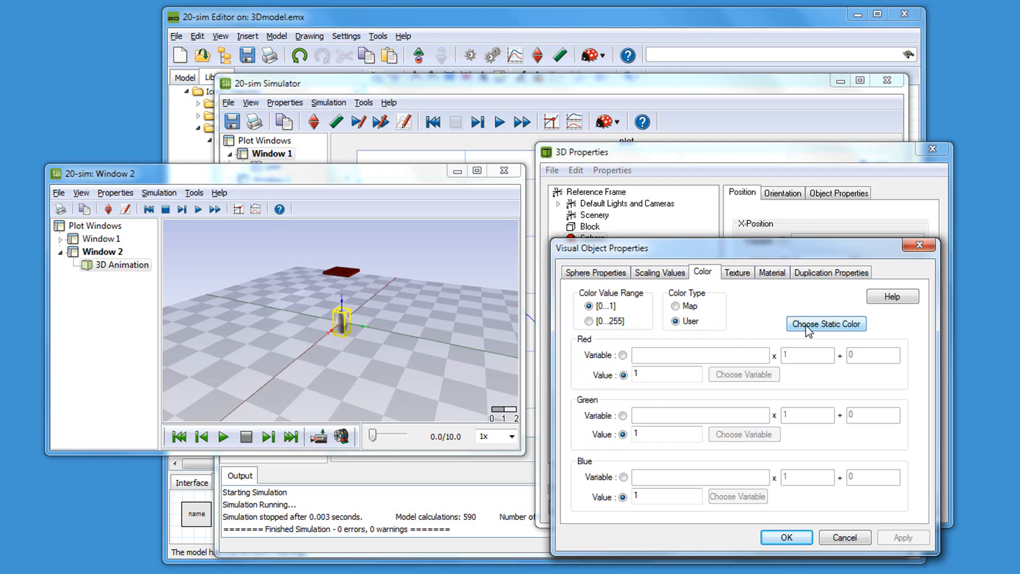
{"action": "left_click", "coordinate": [825, 323]}
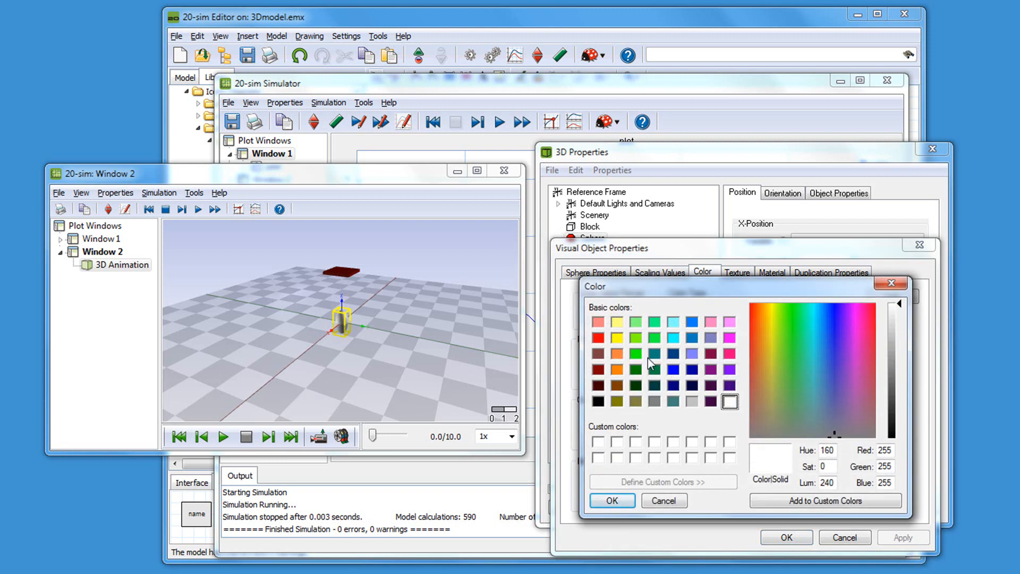
{"action": "left_click", "coordinate": [636, 353]}
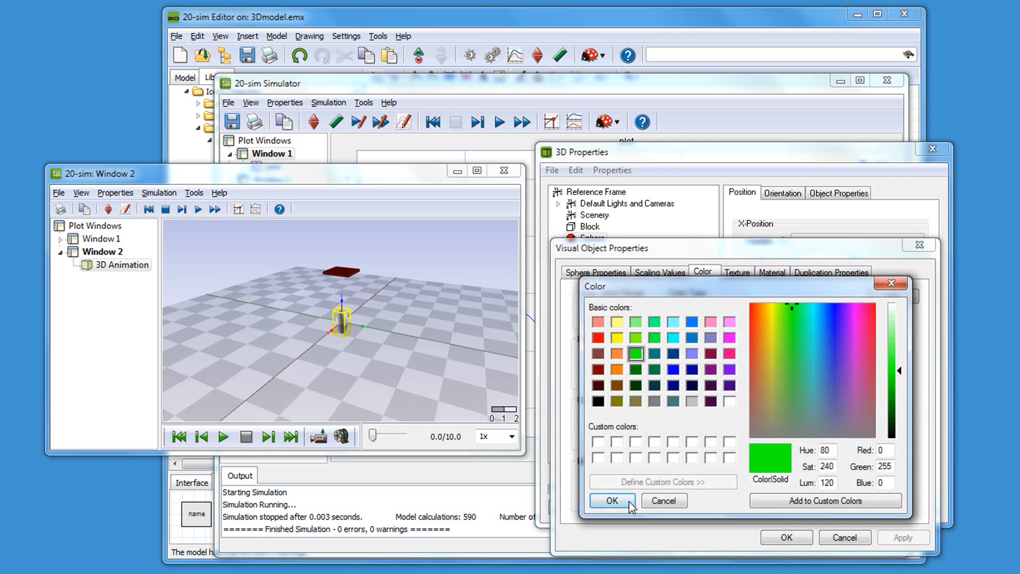
{"action": "left_click", "coordinate": [611, 499]}
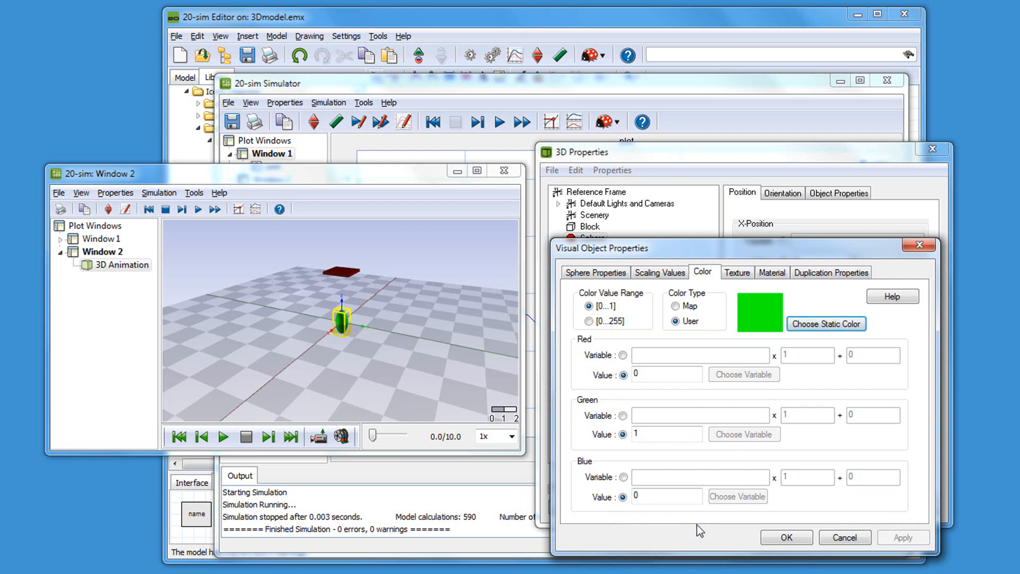
{"action": "left_click", "coordinate": [785, 537]}
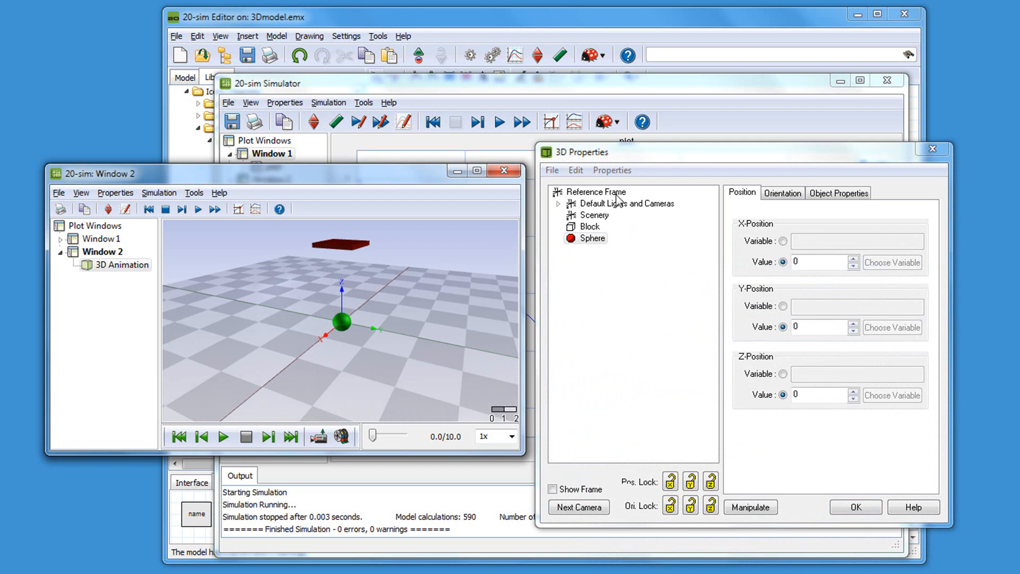
Step: Insert a spring with 10 turns and a rest radius of 0.1
{"action": "right_click", "coordinate": [596, 191]}
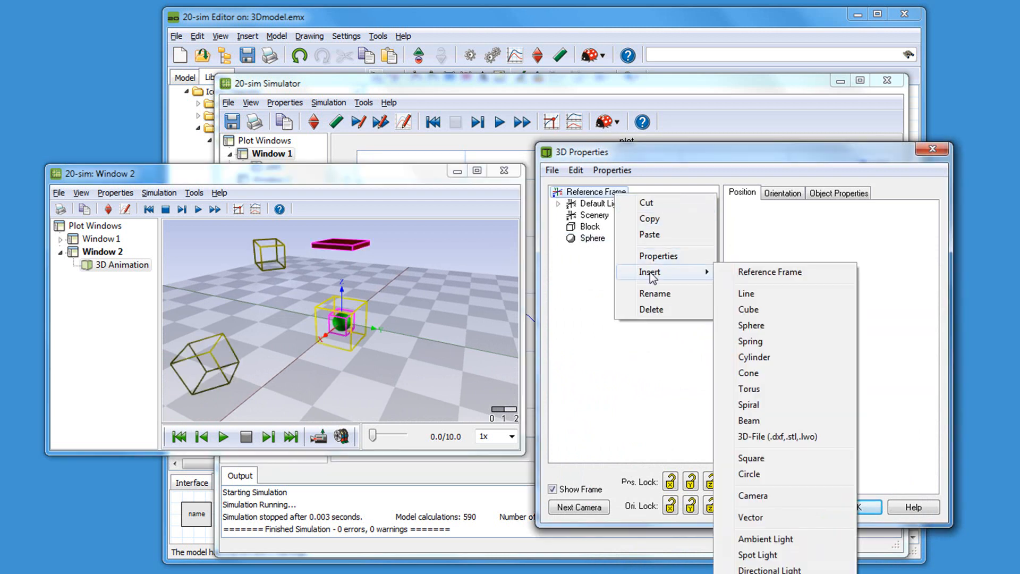
{"action": "left_click", "coordinate": [749, 341]}
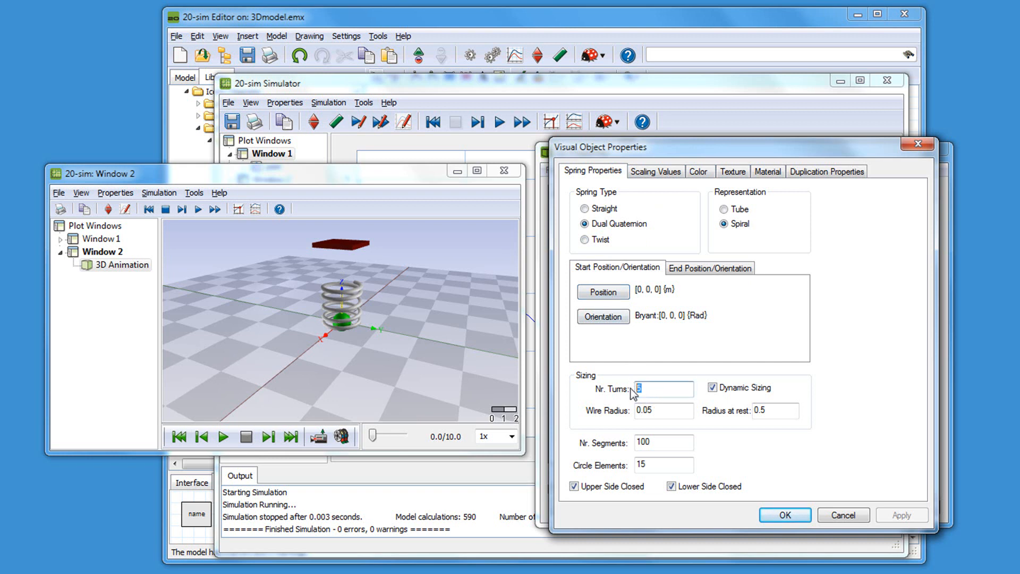
{"action": "type", "text": "10"}
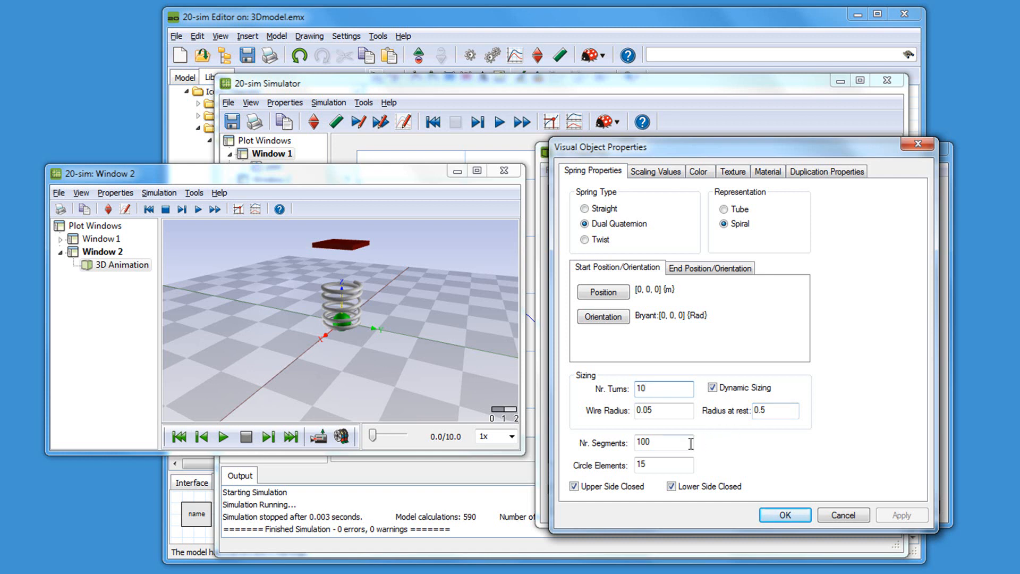
{"action": "left_click", "coordinate": [774, 410]}
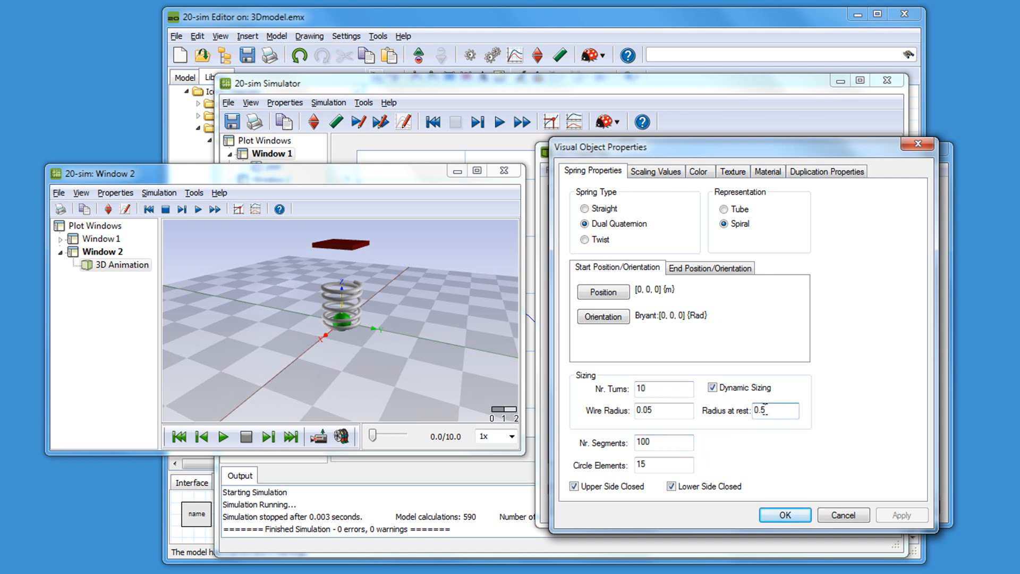
{"action": "type", "text": "0.1"}
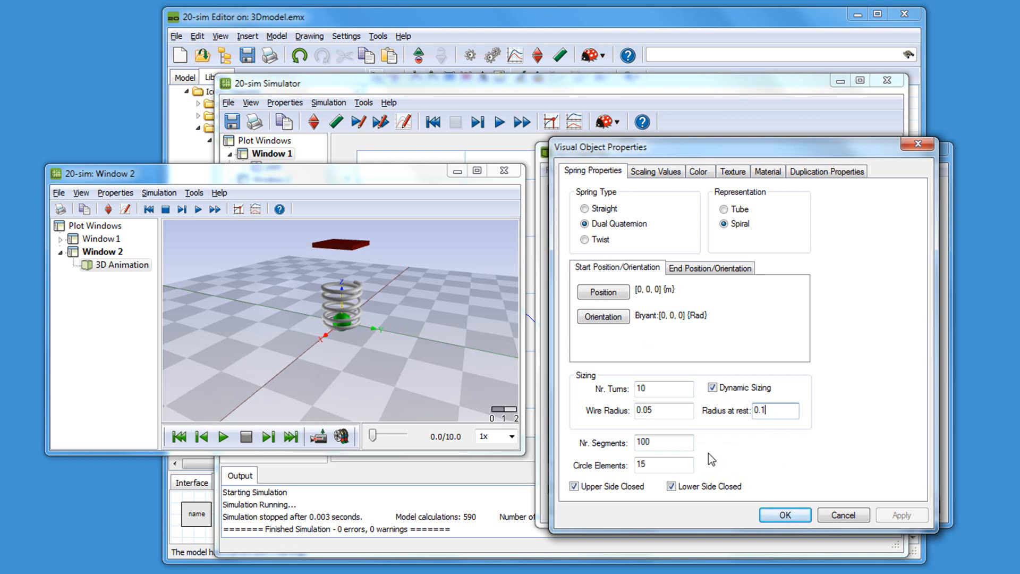
{"action": "left_click", "coordinate": [602, 292]}
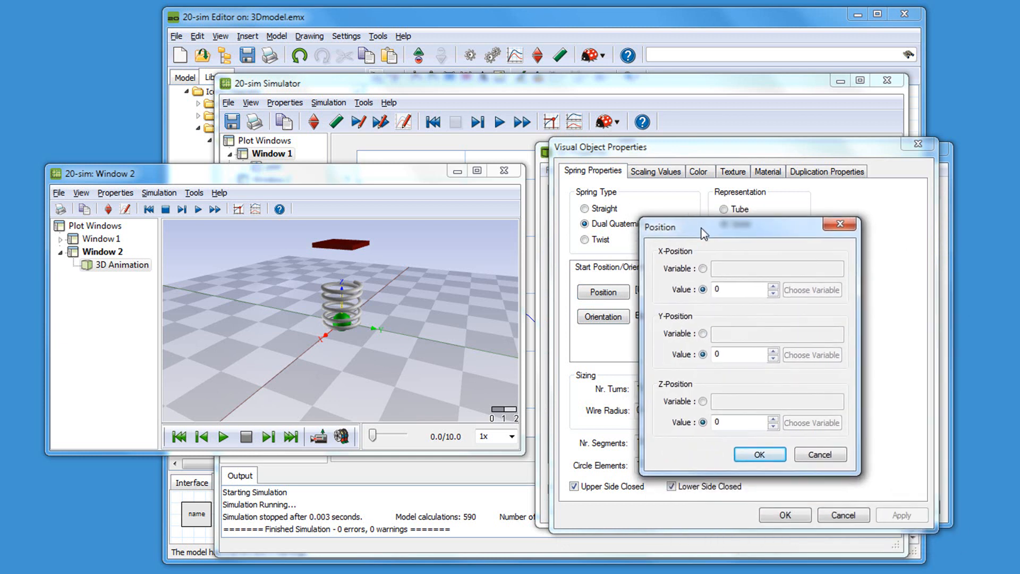
Step: Set the spring start position to 0, 0, 2 and link its end Z-position to Mass\x
{"action": "left_click", "coordinate": [739, 421]}
{"action": "type", "text": "2"}
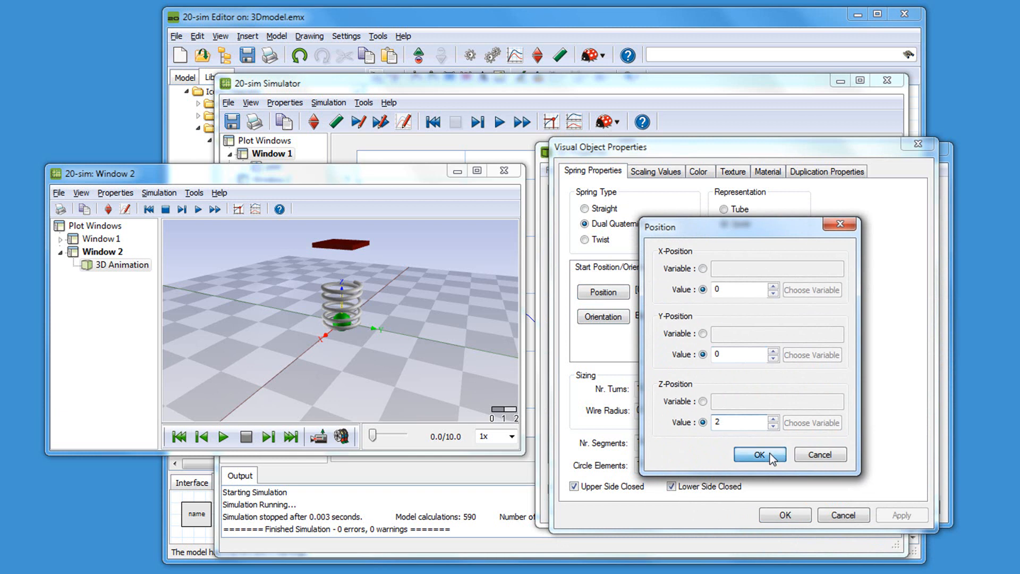
{"action": "left_click", "coordinate": [759, 454]}
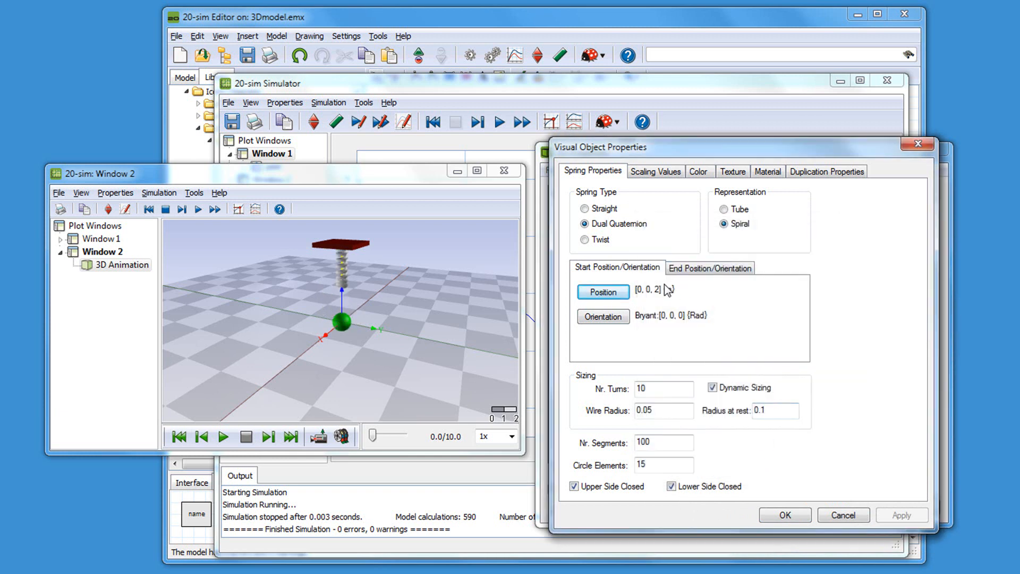
{"action": "left_click", "coordinate": [709, 267]}
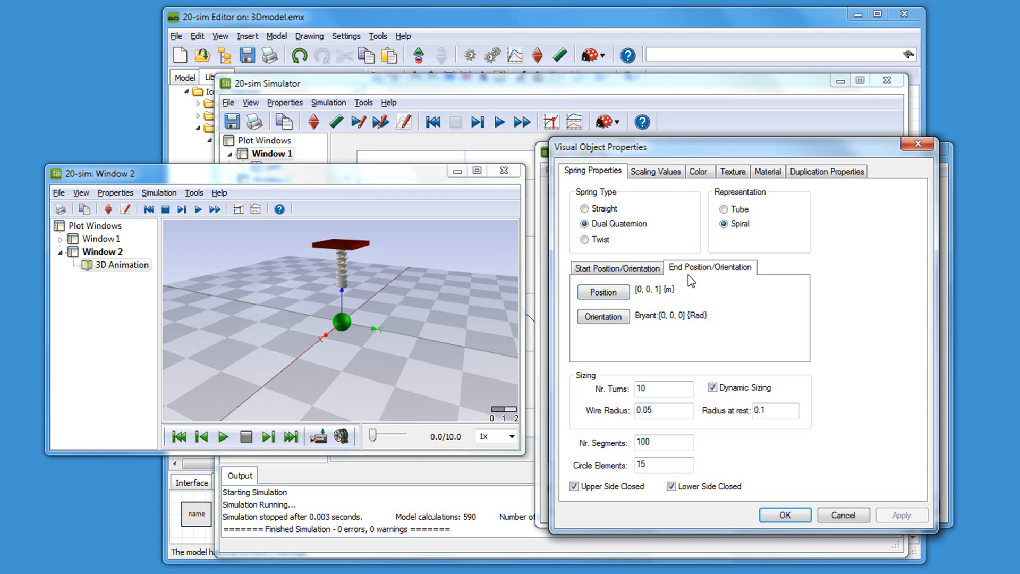
{"action": "left_click", "coordinate": [601, 291]}
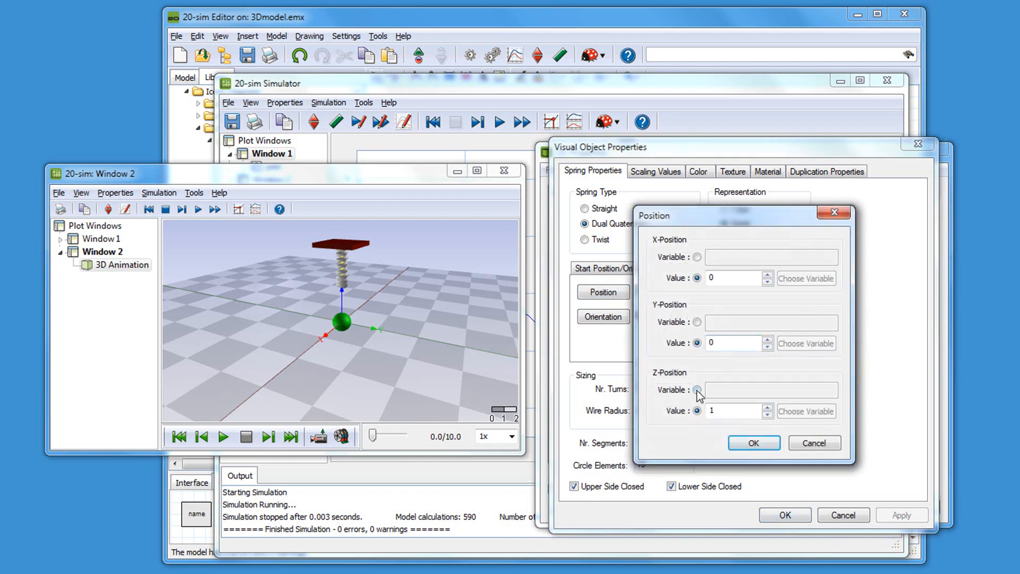
{"action": "left_click", "coordinate": [805, 411]}
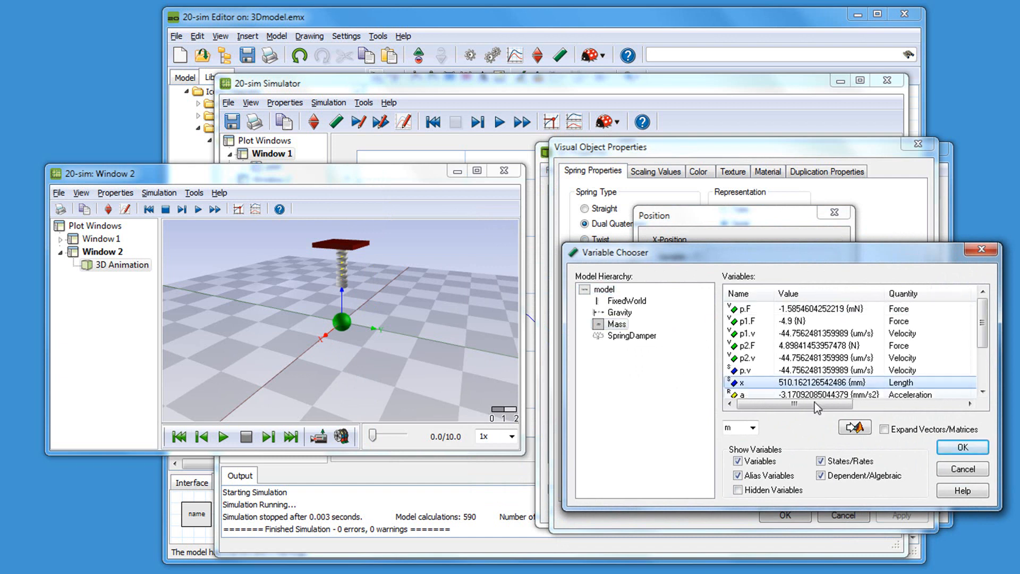
{"action": "left_click", "coordinate": [960, 447]}
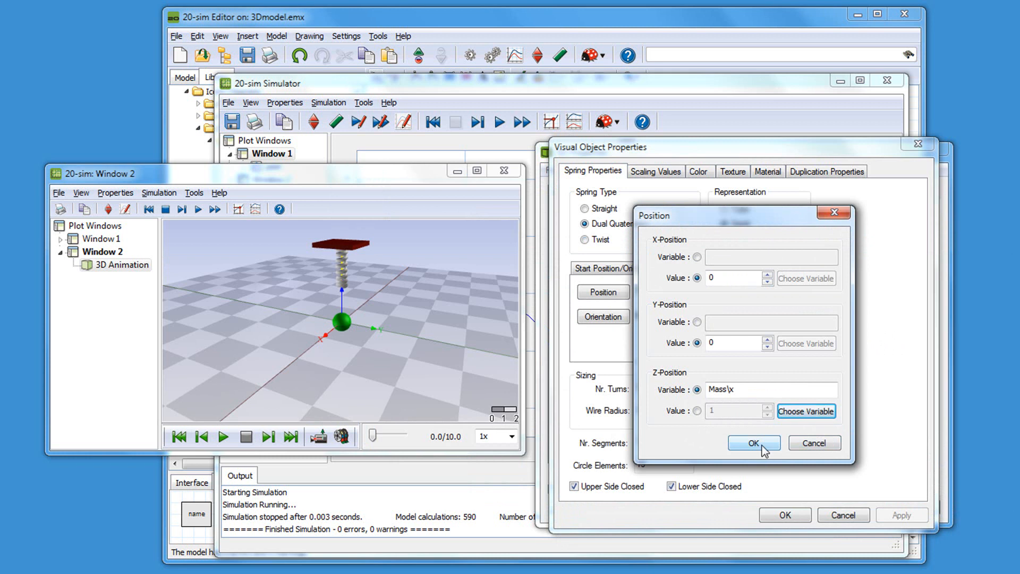
{"action": "left_click", "coordinate": [753, 443]}
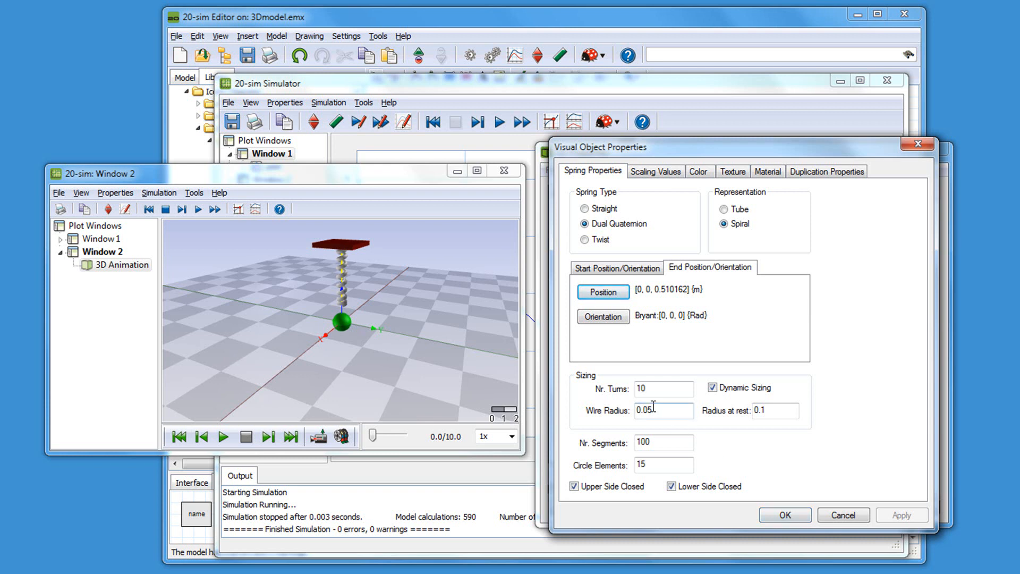
{"action": "left_click", "coordinate": [784, 515]}
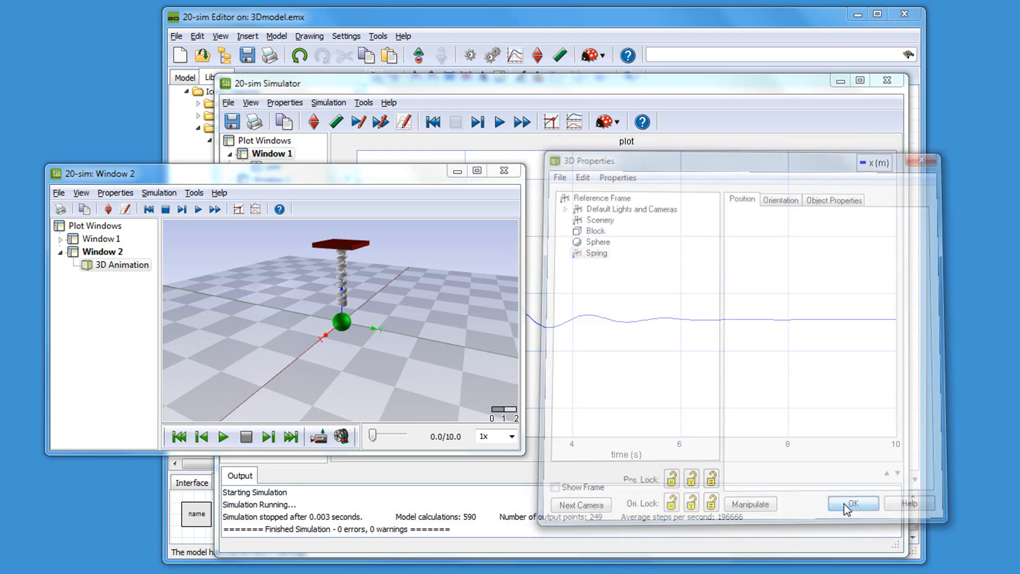
Step: Close 3D Properties, then play the animation to about 3.6 s and stop it
{"action": "left_click", "coordinate": [852, 502]}
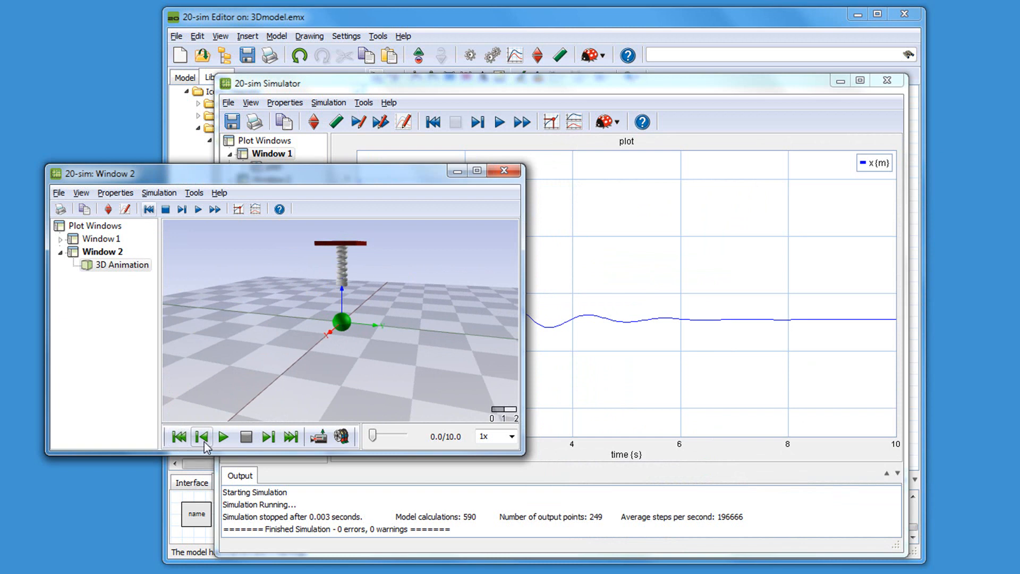
{"action": "left_click", "coordinate": [221, 436]}
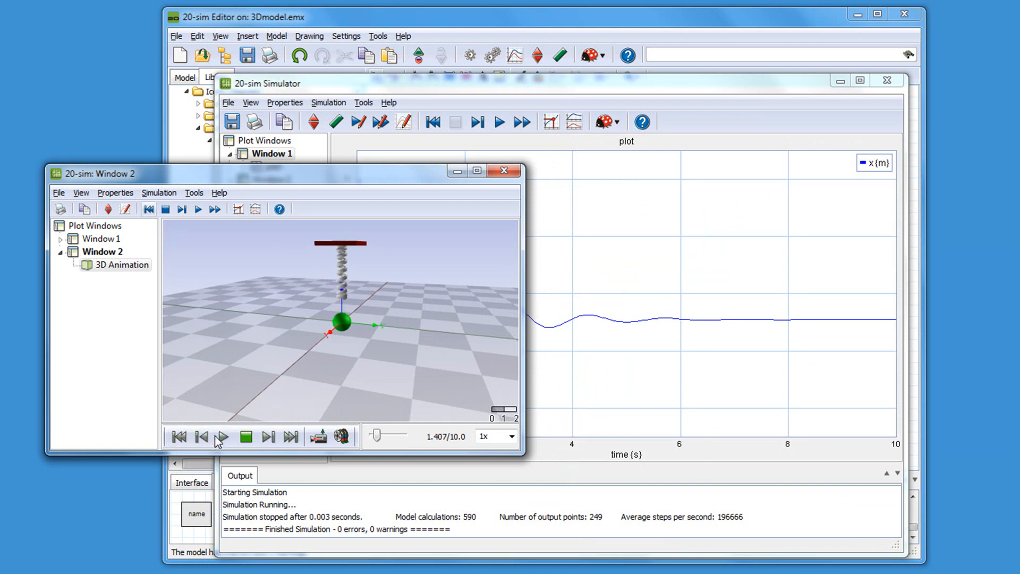
{"action": "left_click", "coordinate": [223, 436]}
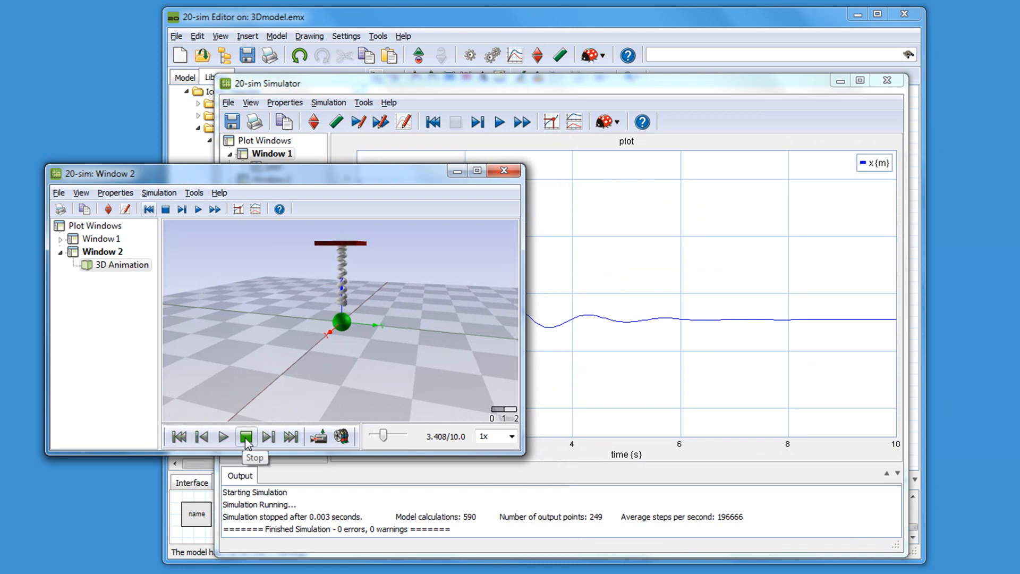
{"action": "left_click", "coordinate": [246, 436]}
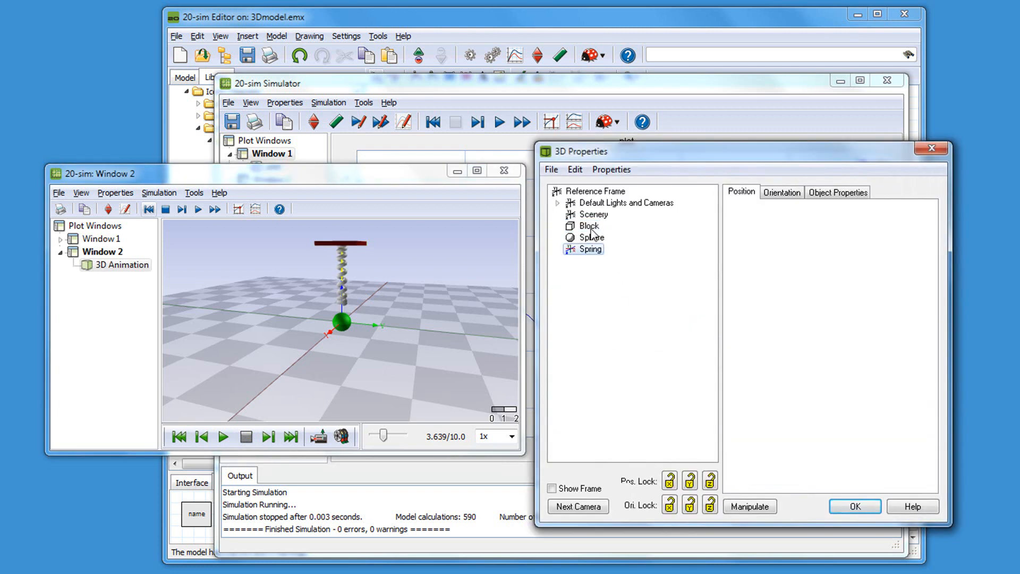
Step: Link the Sphere's Z-position to the variable Mass\x and apply
{"action": "left_click", "coordinate": [590, 237]}
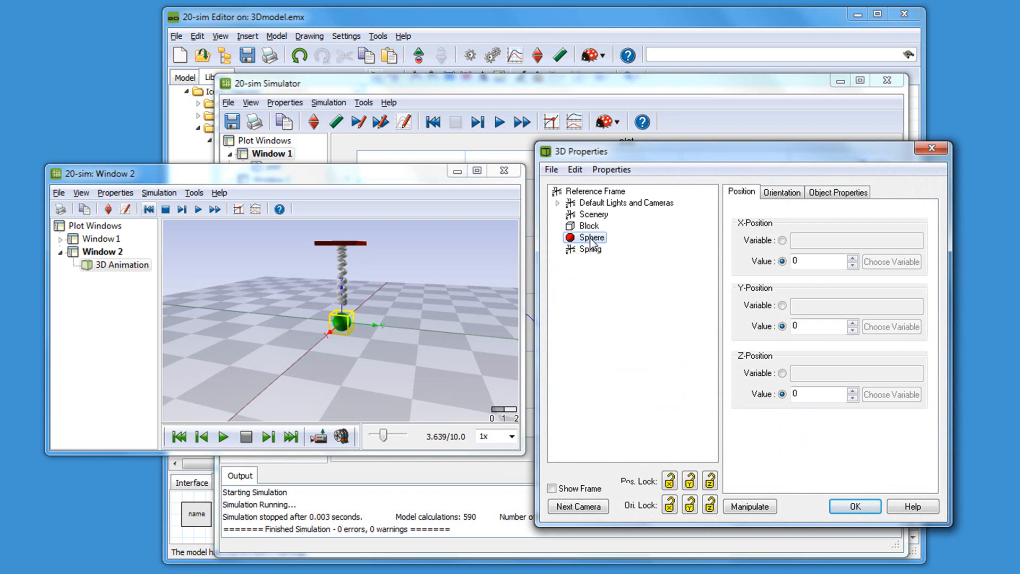
{"action": "left_click", "coordinate": [820, 393]}
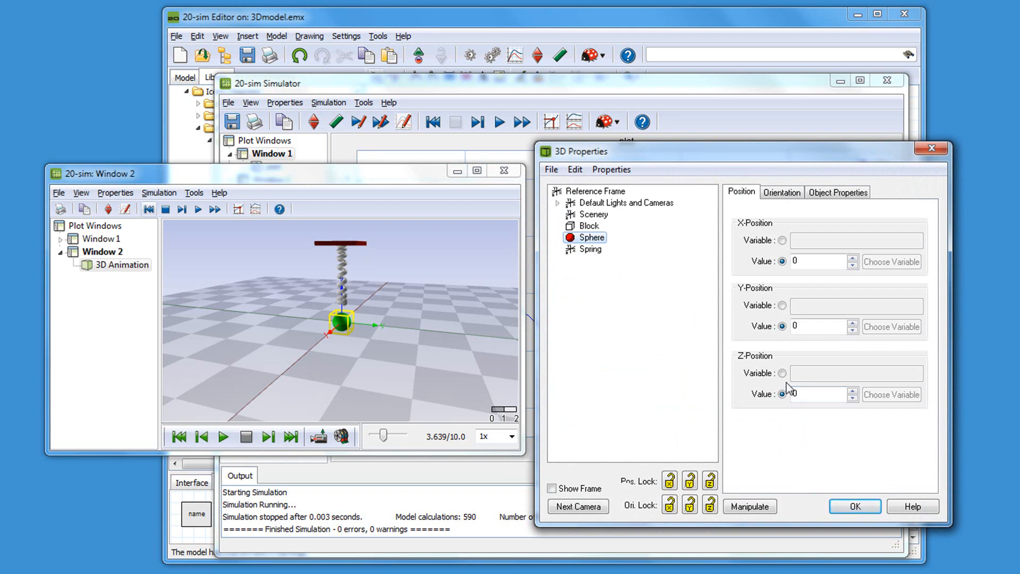
{"action": "left_click", "coordinate": [890, 394]}
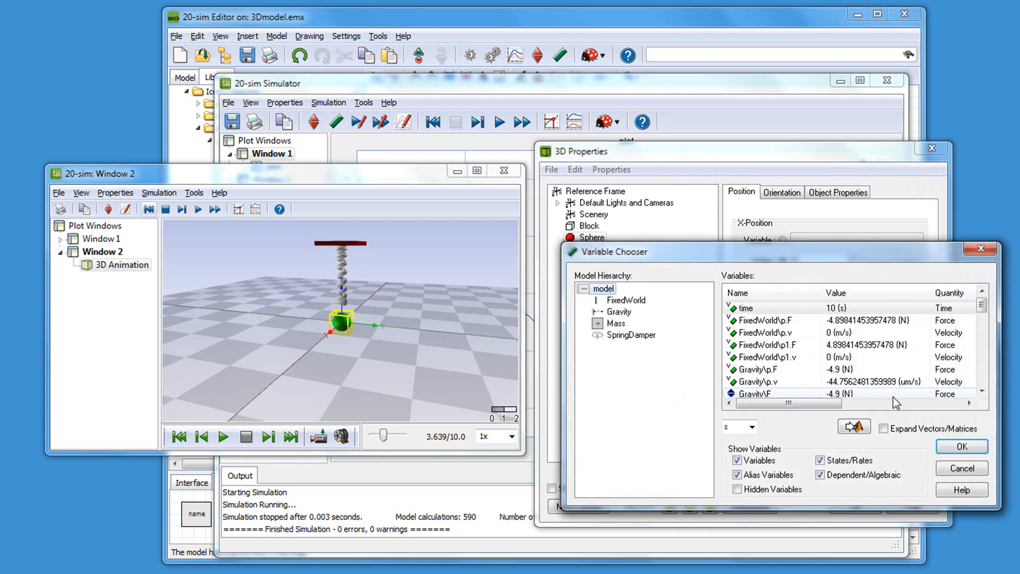
{"action": "left_click", "coordinate": [614, 323]}
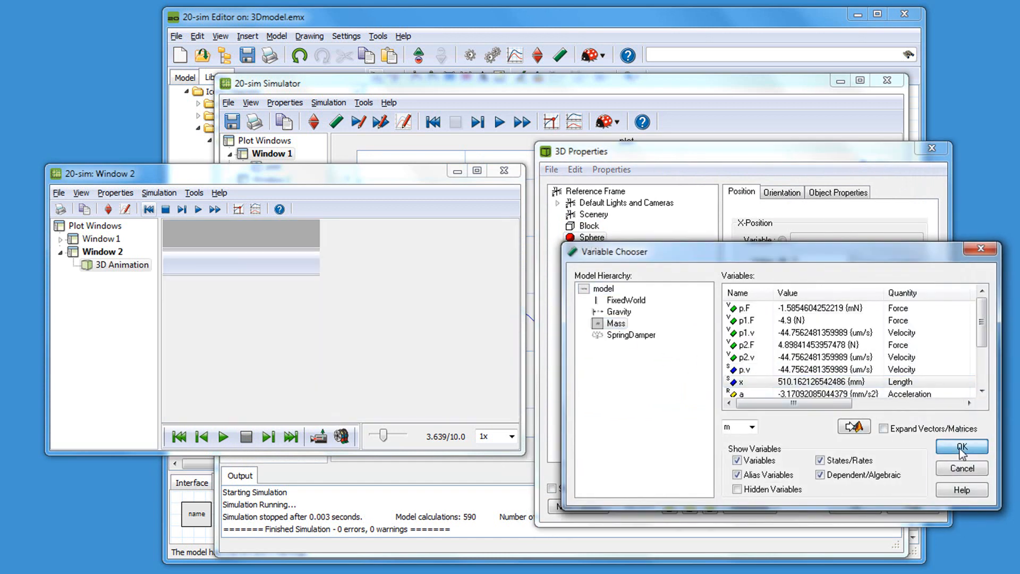
{"action": "left_click", "coordinate": [961, 447]}
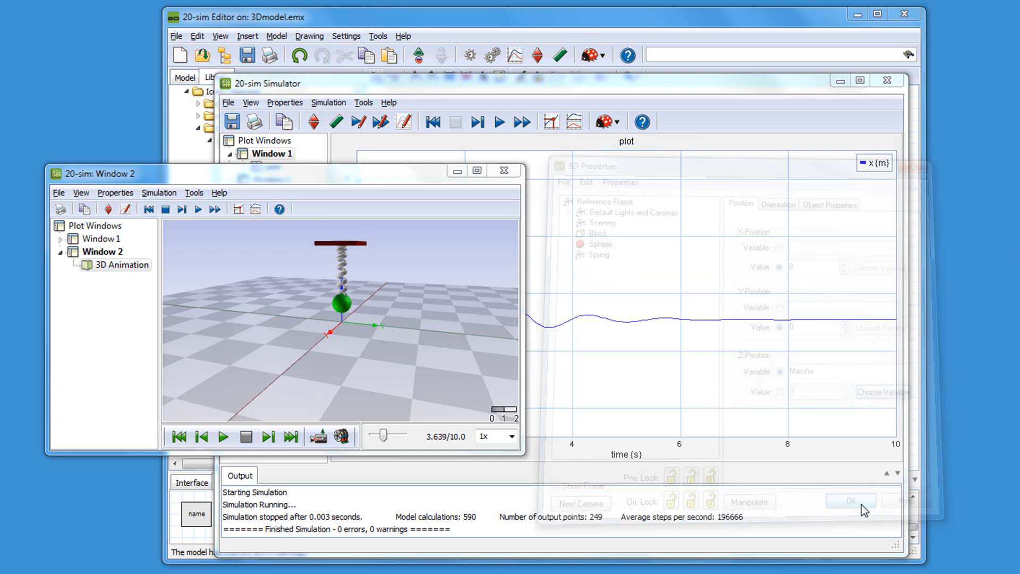
{"action": "left_click", "coordinate": [848, 501]}
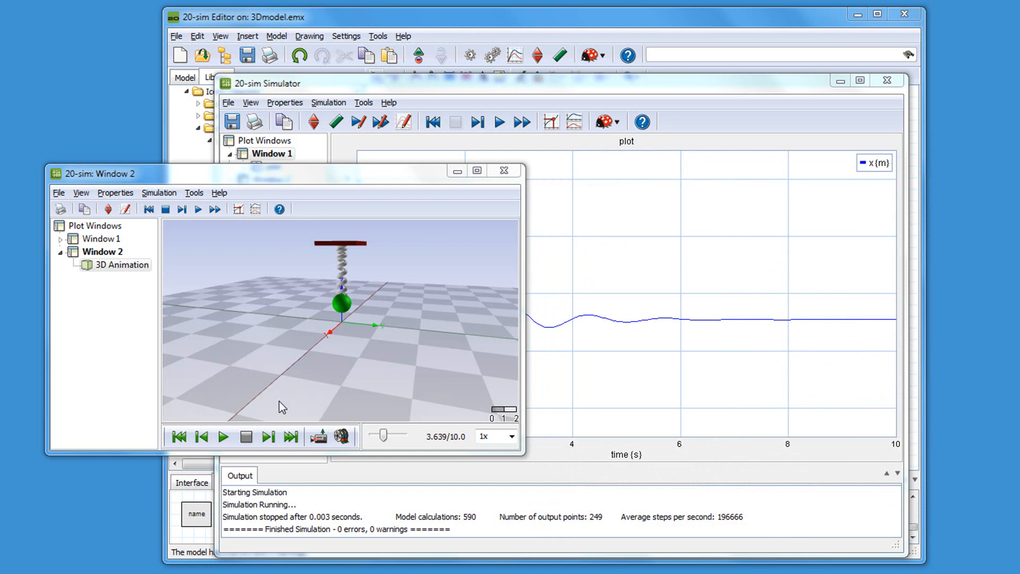
Step: Rewind the 3D animation to the start and play it again
{"action": "left_click", "coordinate": [179, 437]}
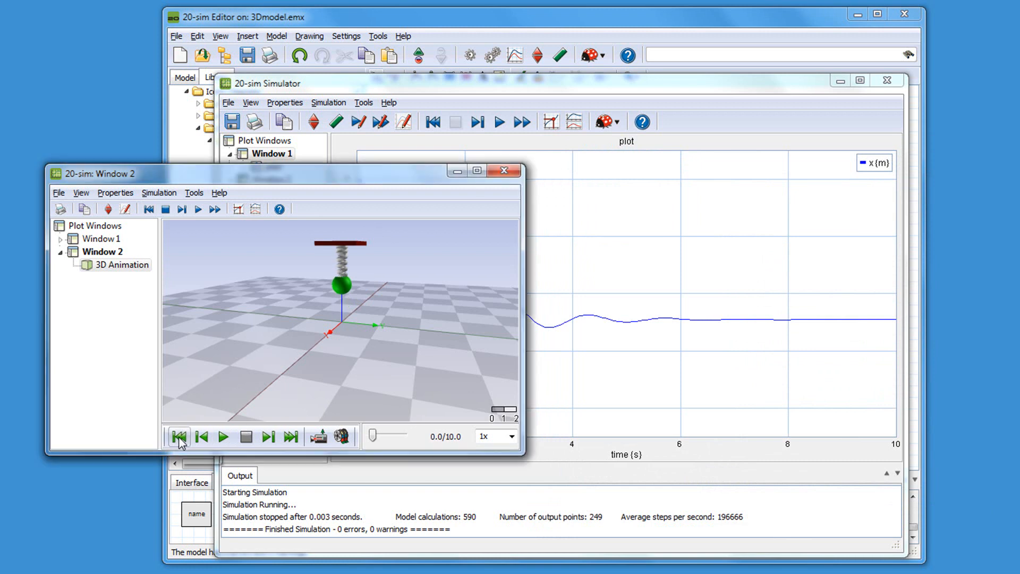
{"action": "mouse_move", "coordinate": [223, 437]}
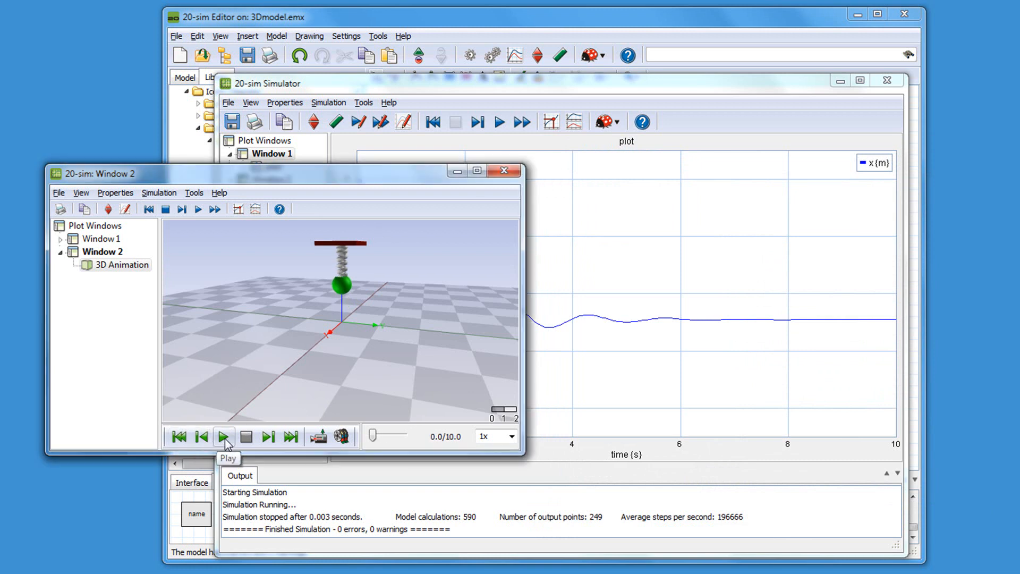
{"action": "left_click", "coordinate": [223, 437]}
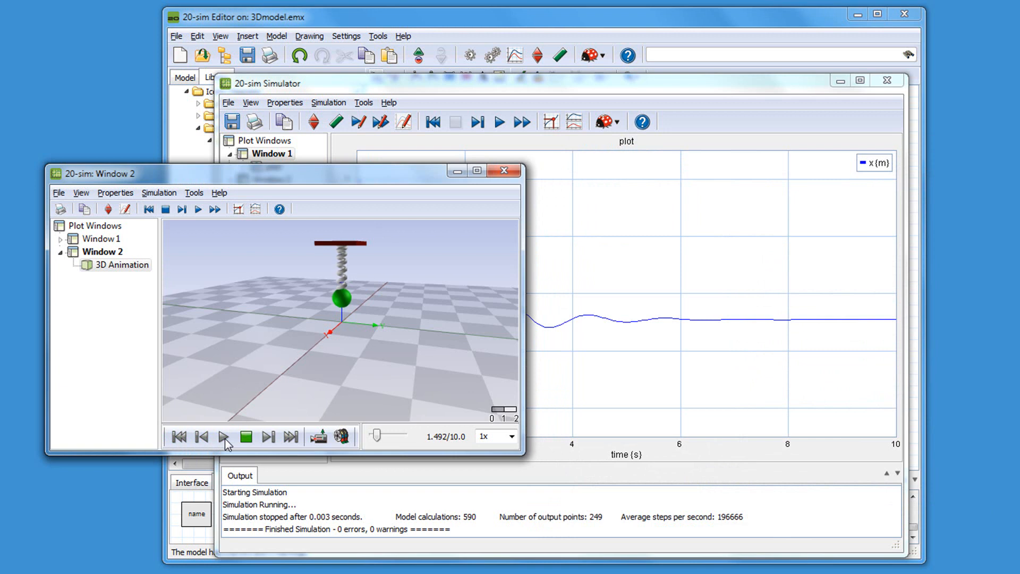
{"action": "left_click", "coordinate": [224, 436]}
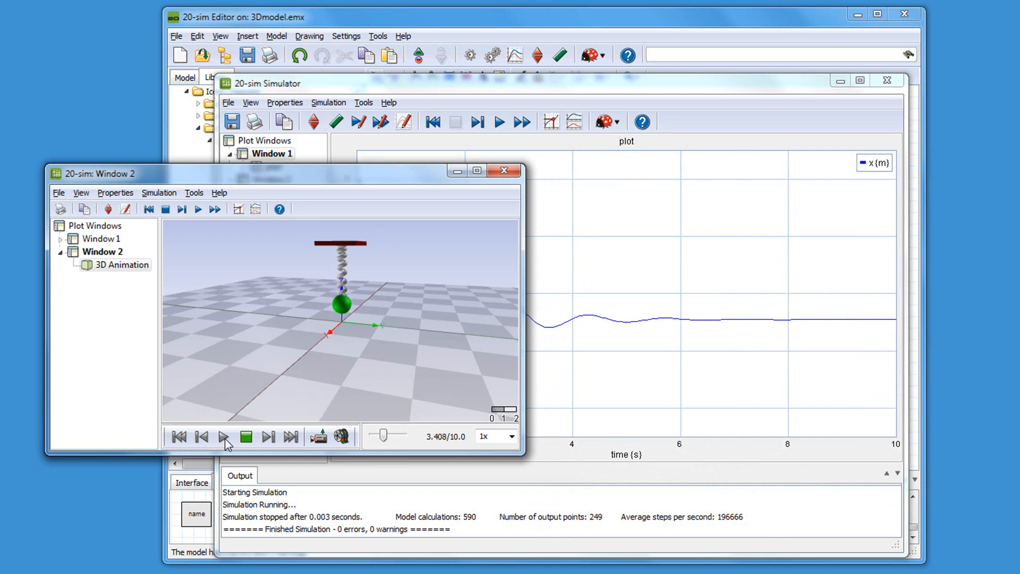
{"action": "left_click", "coordinate": [224, 437]}
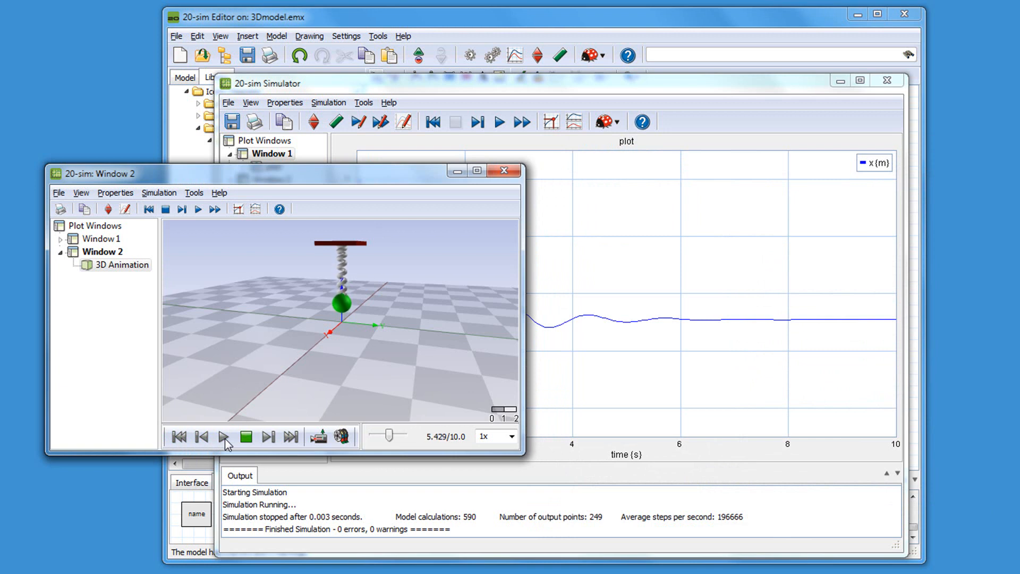